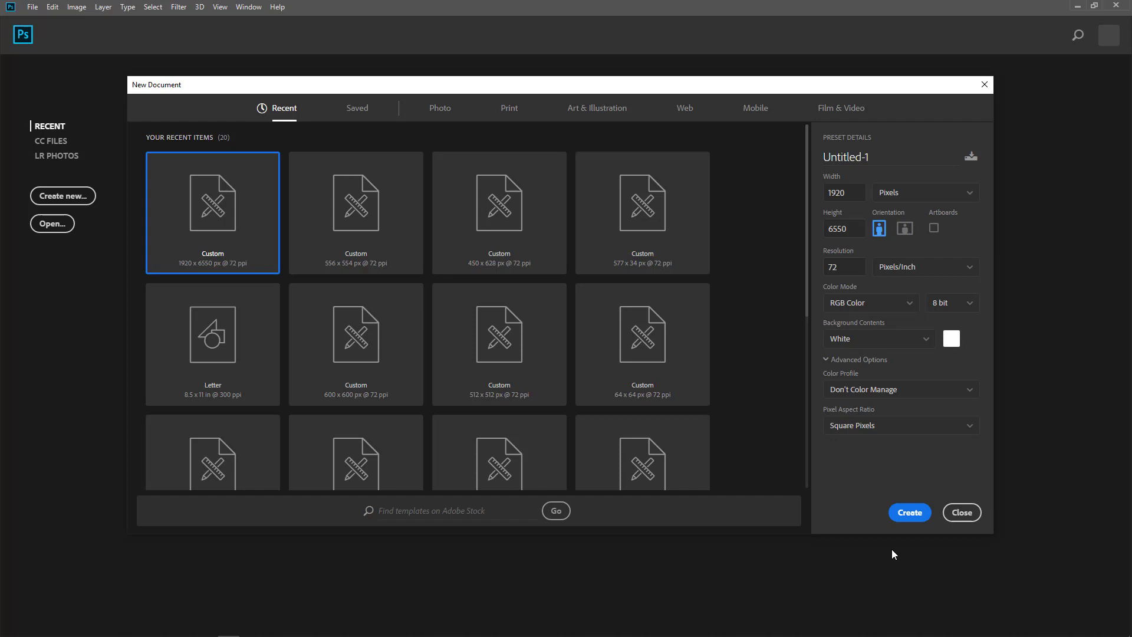
{"action": "mouse_move", "coordinate": [457, 109]}
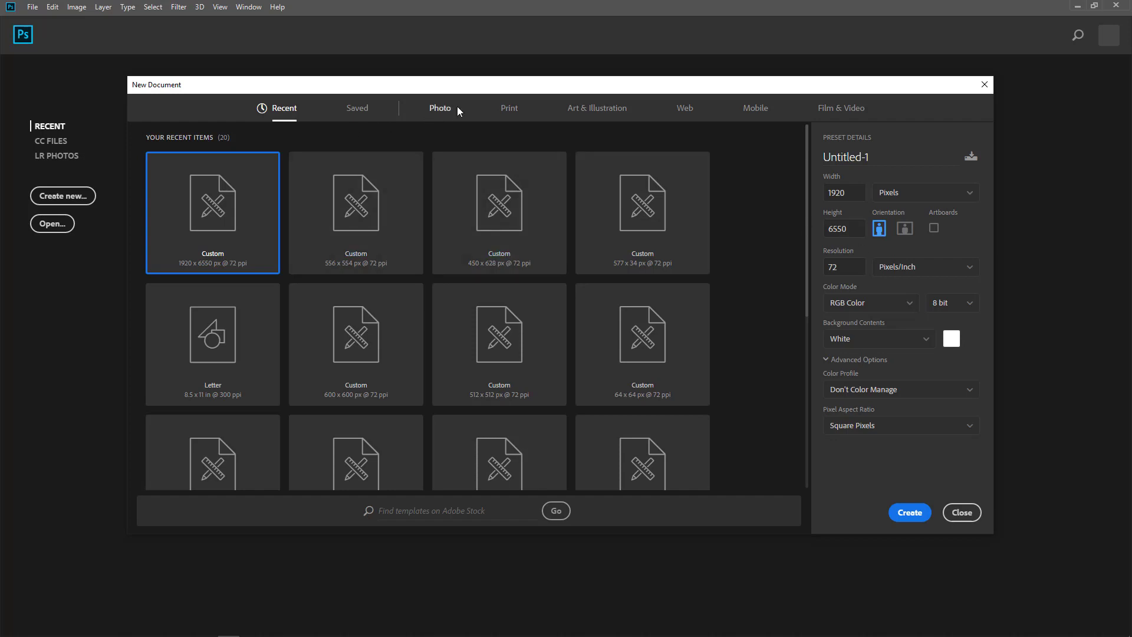
Browse the Photo, Print, Web and Film & Video preset categories, ending on Web
{"action": "left_click", "coordinate": [439, 108]}
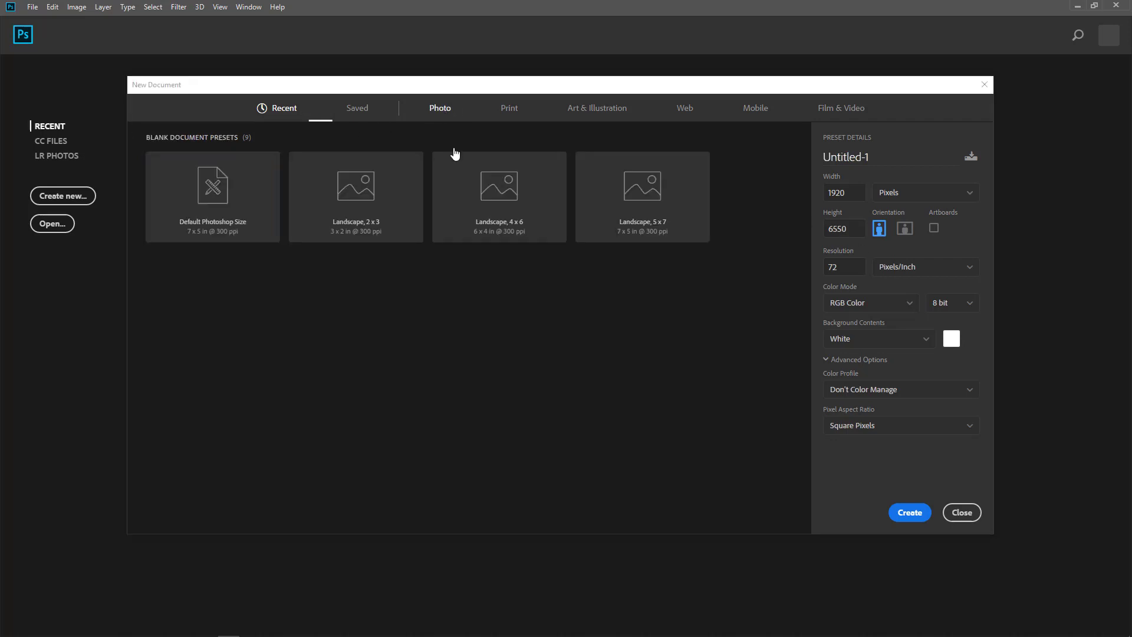
{"action": "left_click", "coordinate": [440, 107]}
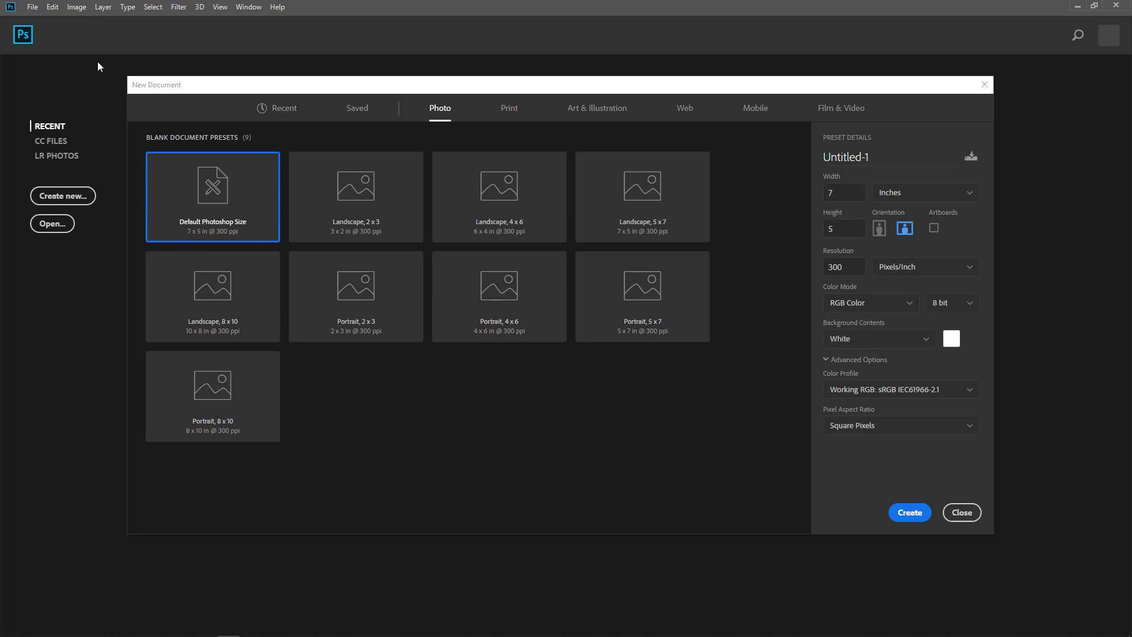
{"action": "mouse_move", "coordinate": [211, 154]}
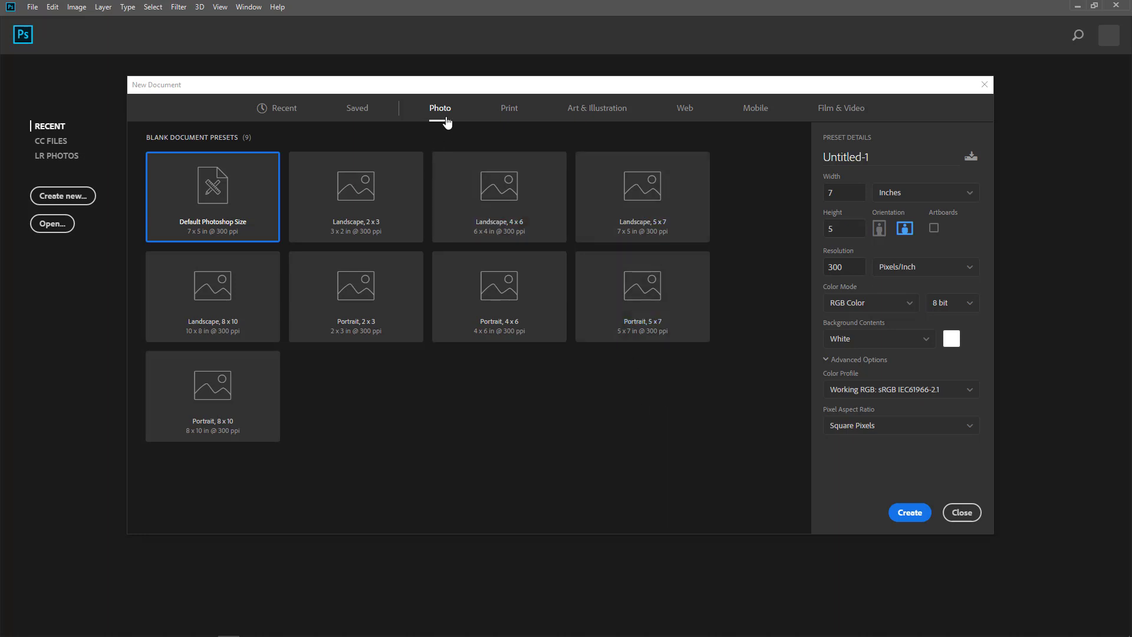
{"action": "mouse_move", "coordinate": [509, 109]}
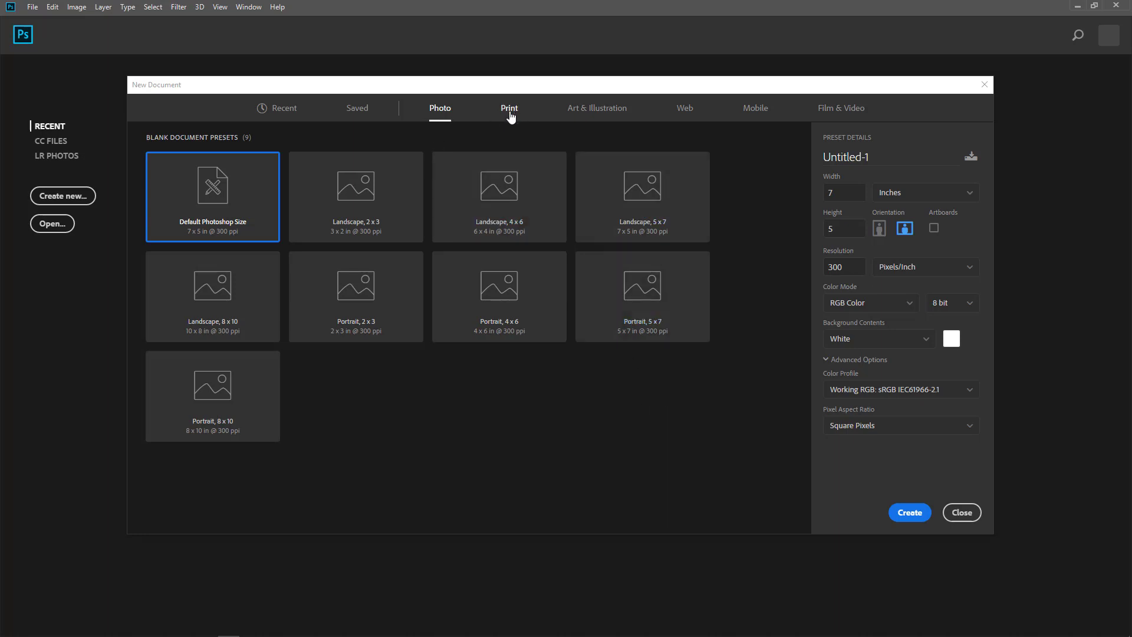
{"action": "left_click", "coordinate": [596, 108]}
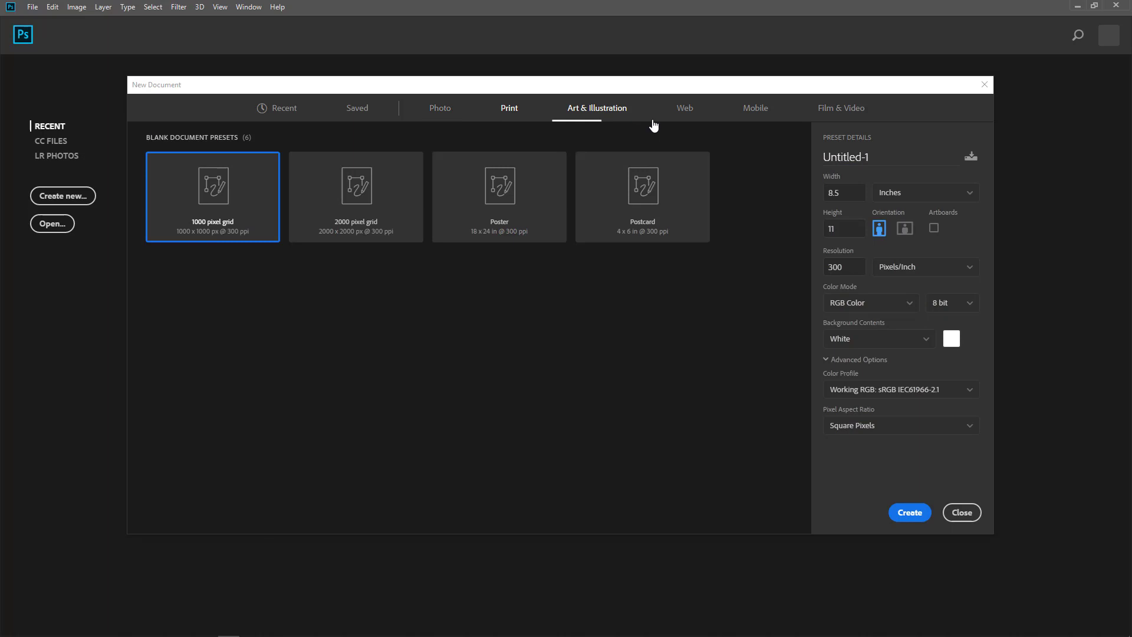
{"action": "left_click", "coordinate": [683, 108]}
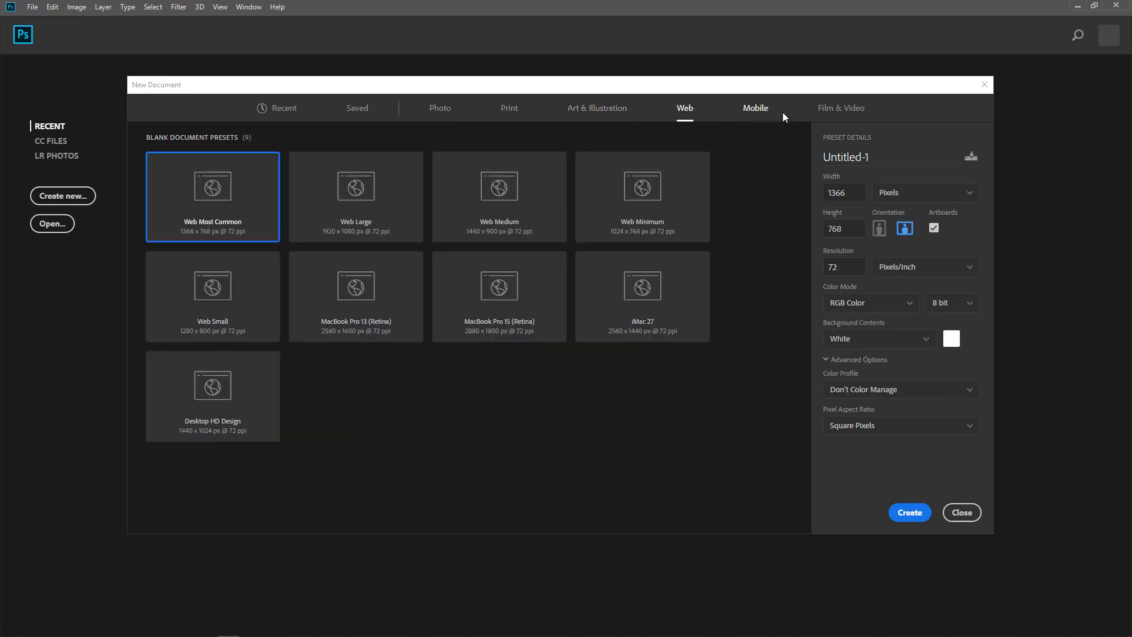
{"action": "left_click", "coordinate": [840, 109]}
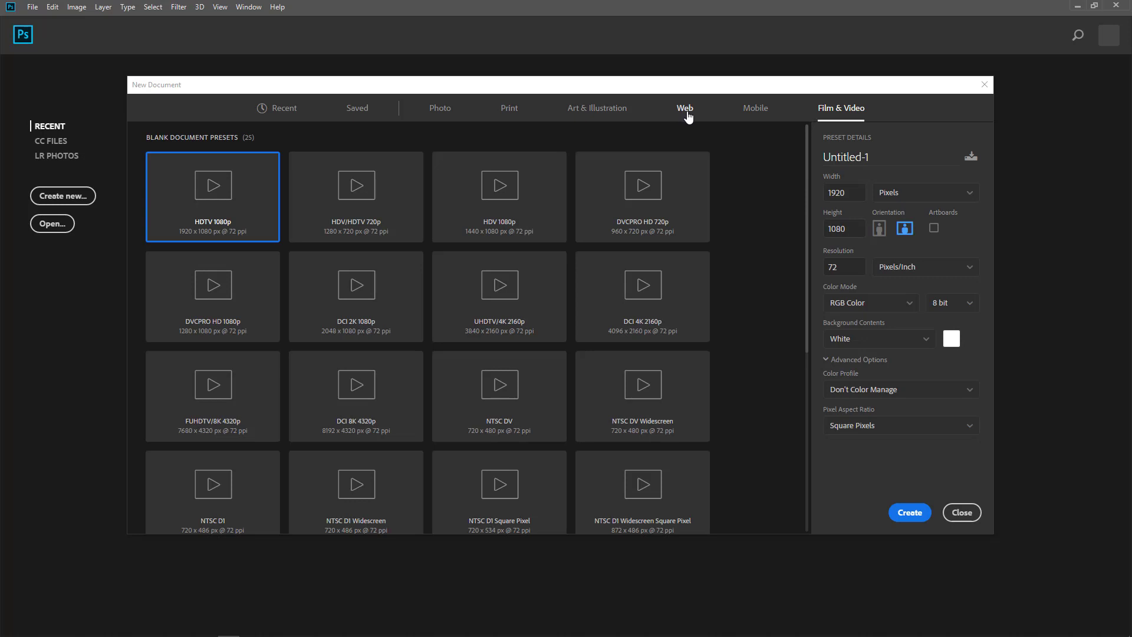
{"action": "left_click", "coordinate": [683, 107]}
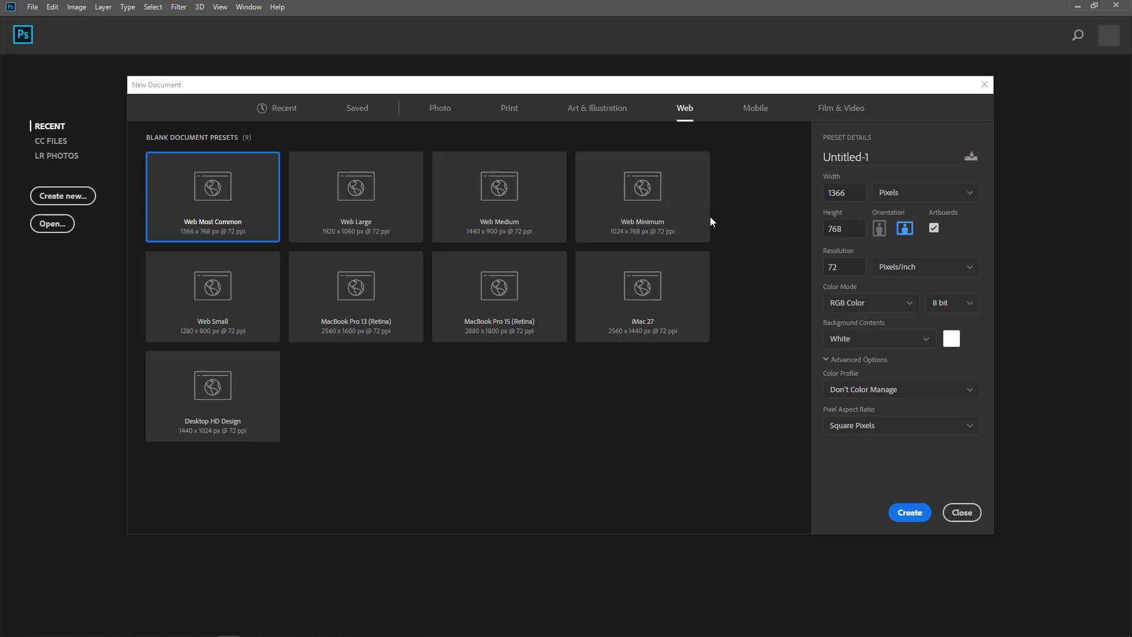
{"action": "mouse_move", "coordinate": [364, 113]}
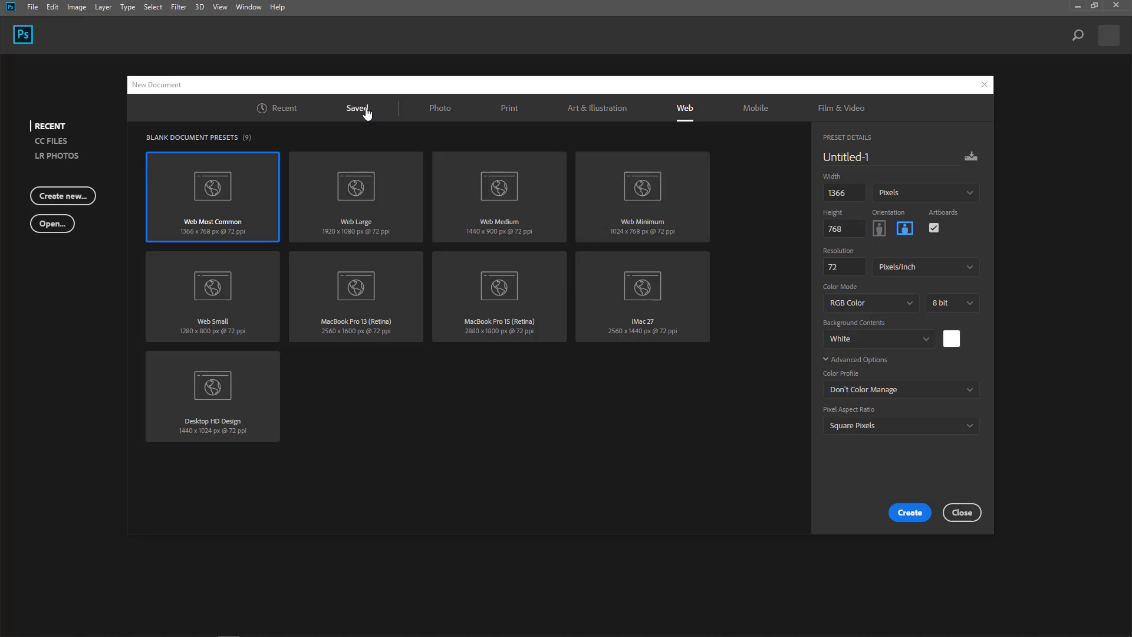
Show the Saved presets: IG Landscape, IG Portrait, IG Square, Print and Small Print
{"action": "left_click", "coordinate": [356, 107]}
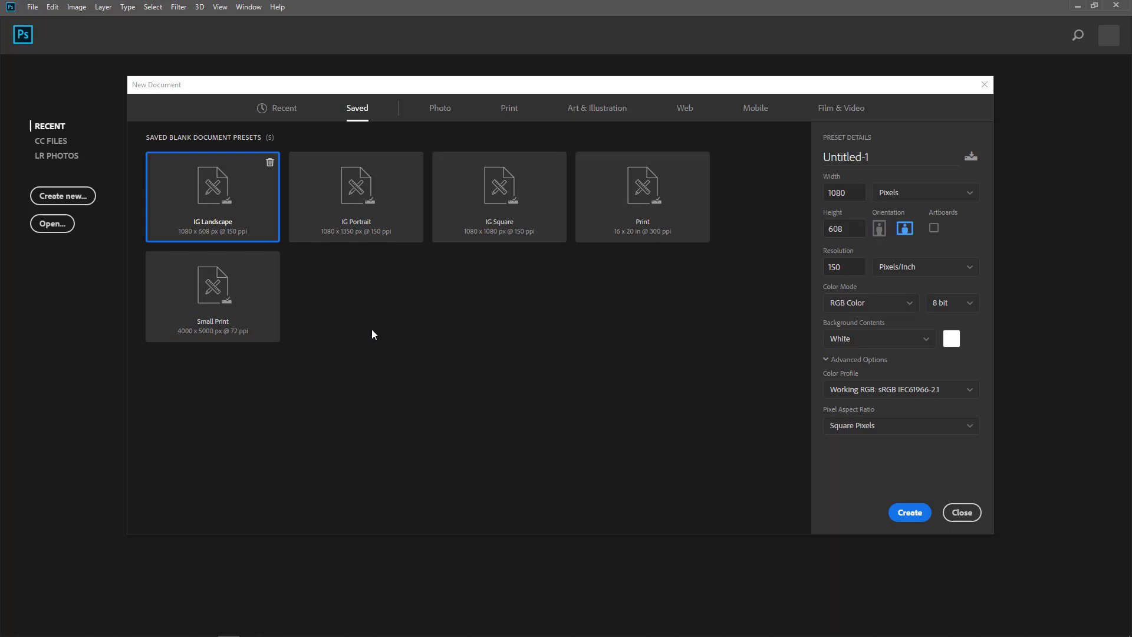
{"action": "mouse_move", "coordinate": [388, 216]}
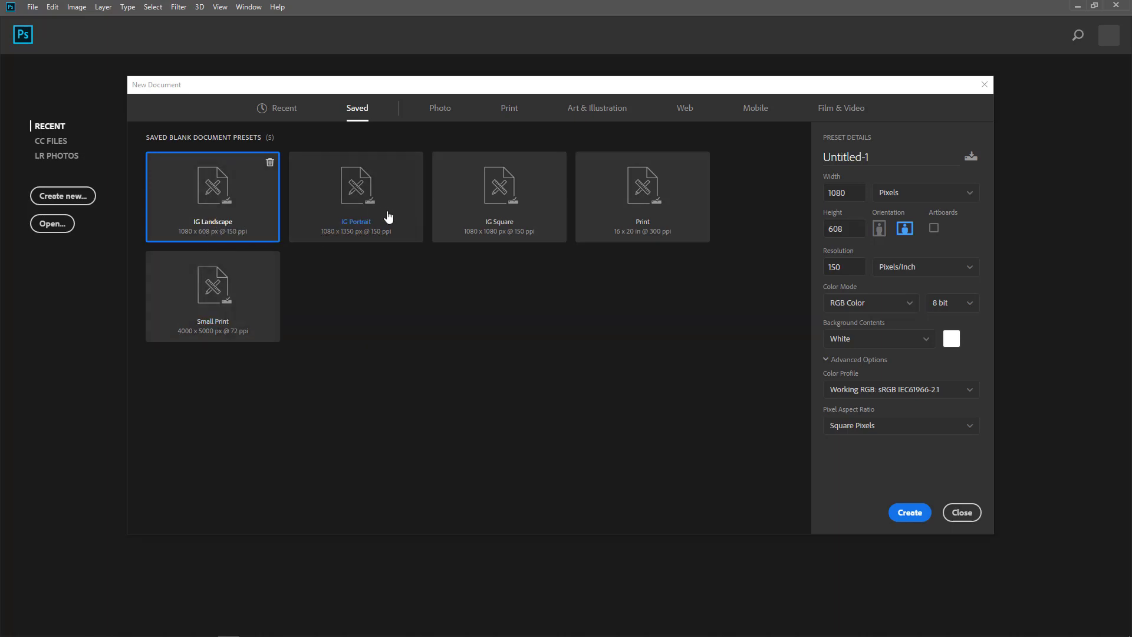
{"action": "mouse_move", "coordinate": [422, 266]}
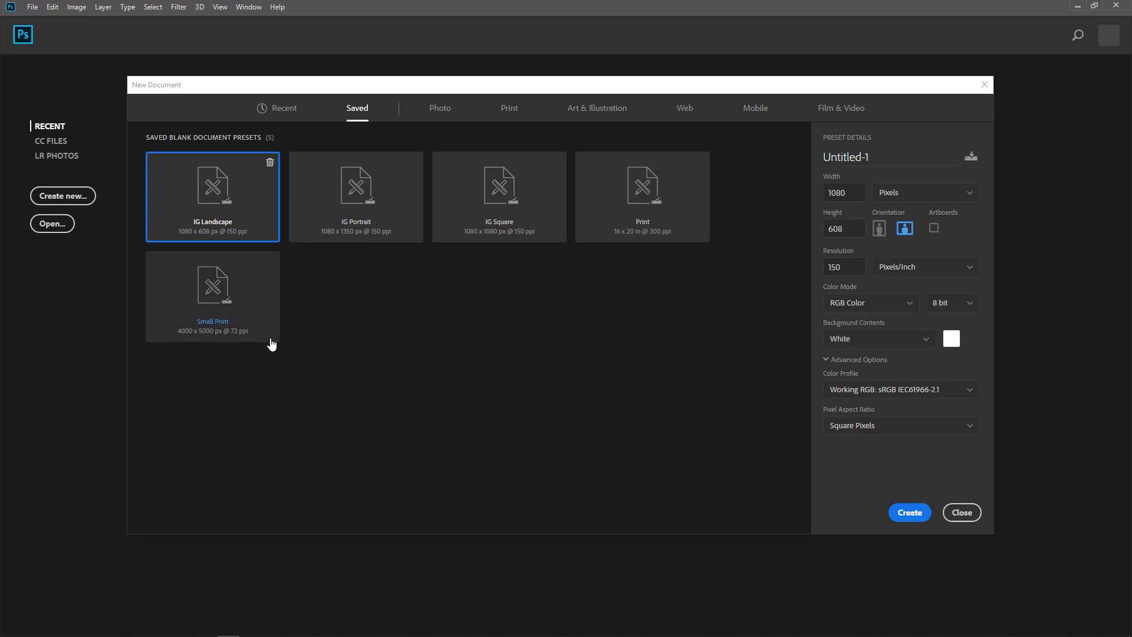
{"action": "mouse_move", "coordinate": [473, 345]}
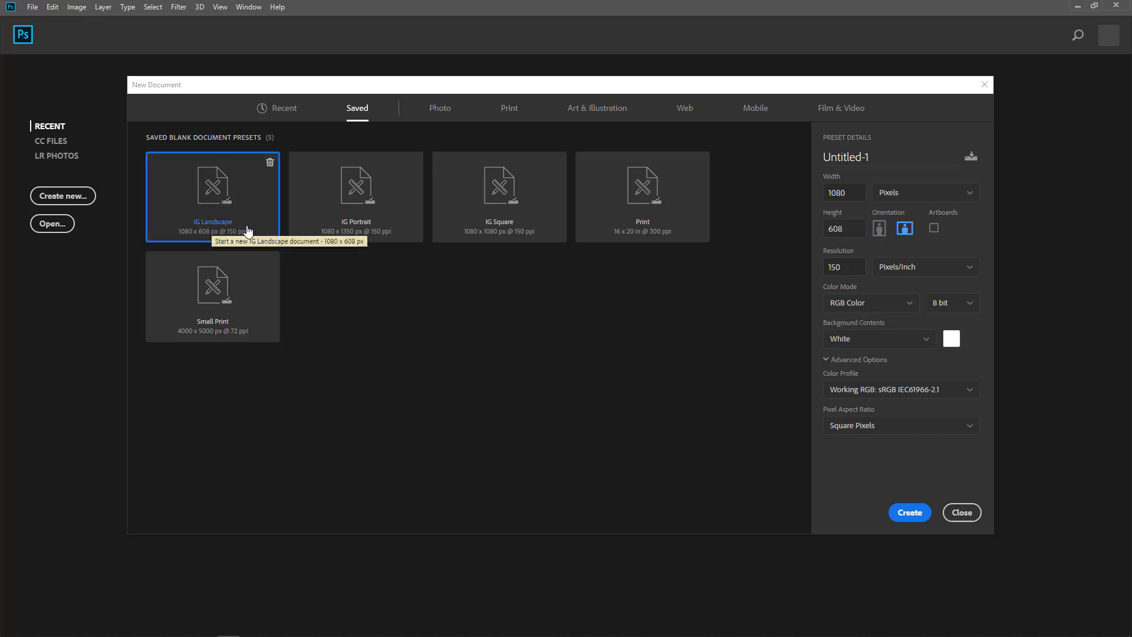
{"action": "mouse_move", "coordinate": [441, 350]}
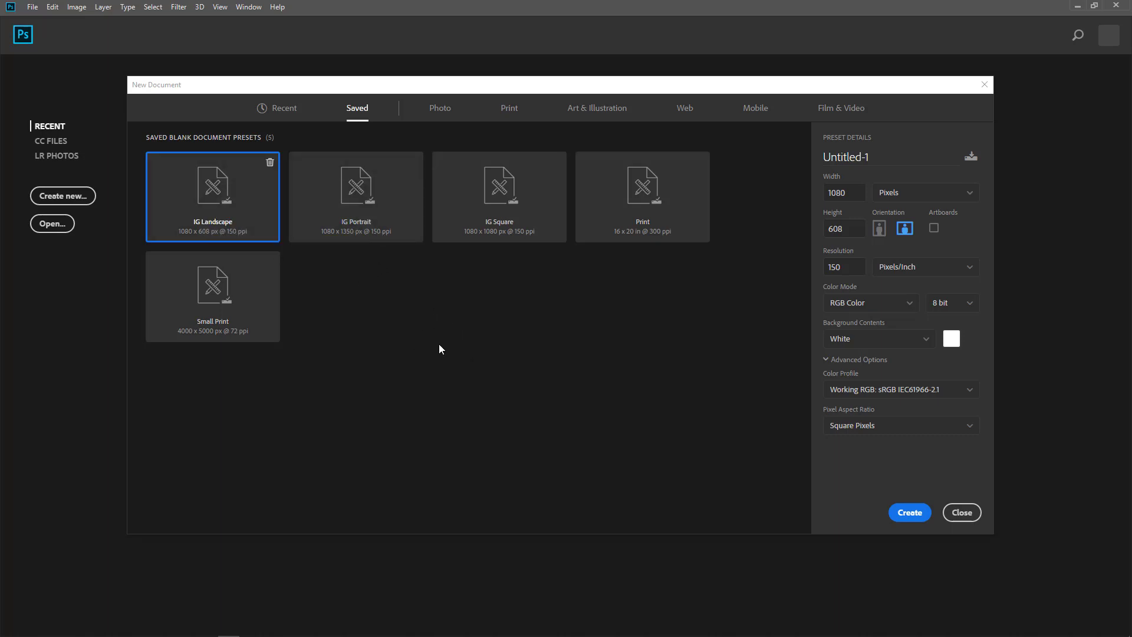
{"action": "mouse_move", "coordinate": [426, 331]}
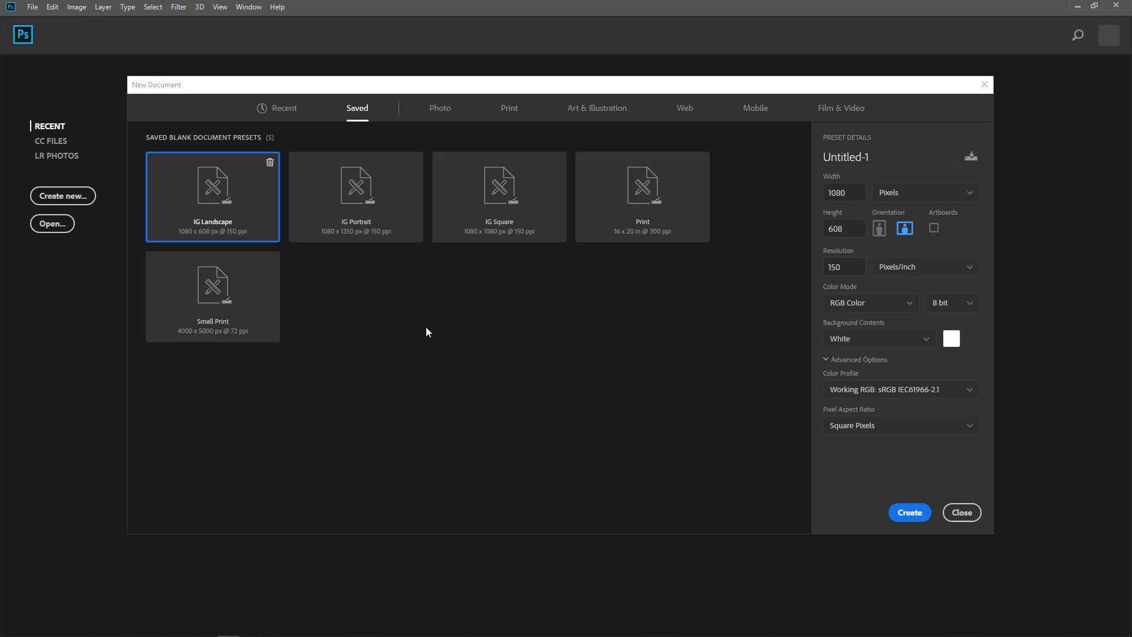
{"action": "mouse_move", "coordinate": [284, 108]}
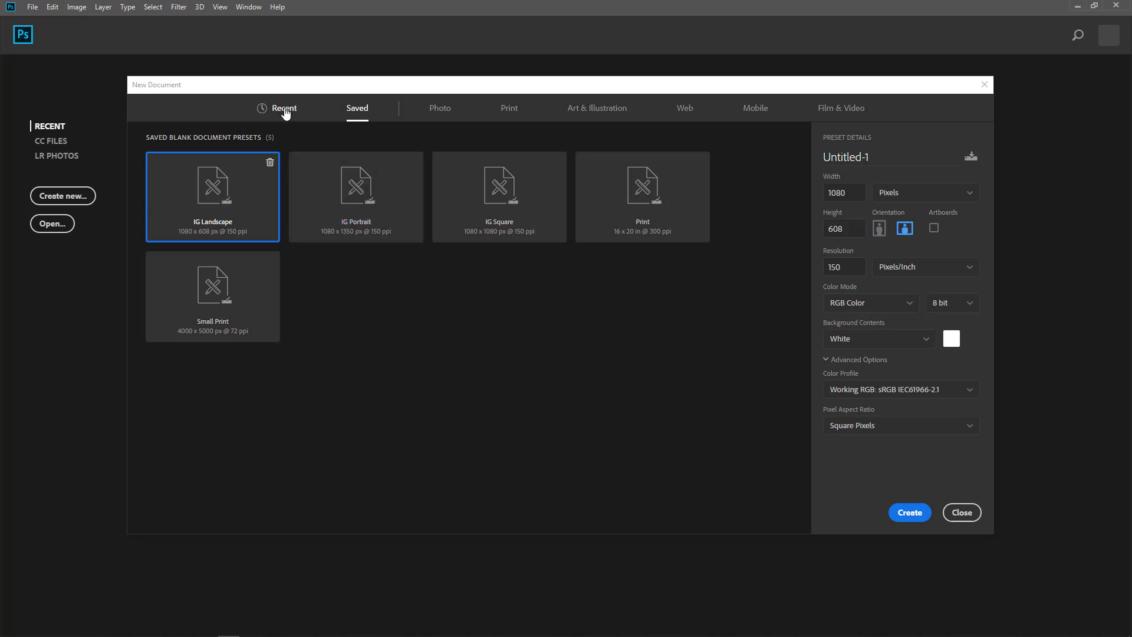
Return to Recent and size the custom document 1080 × 1080 pixels at 72 ppi
{"action": "left_click", "coordinate": [283, 107]}
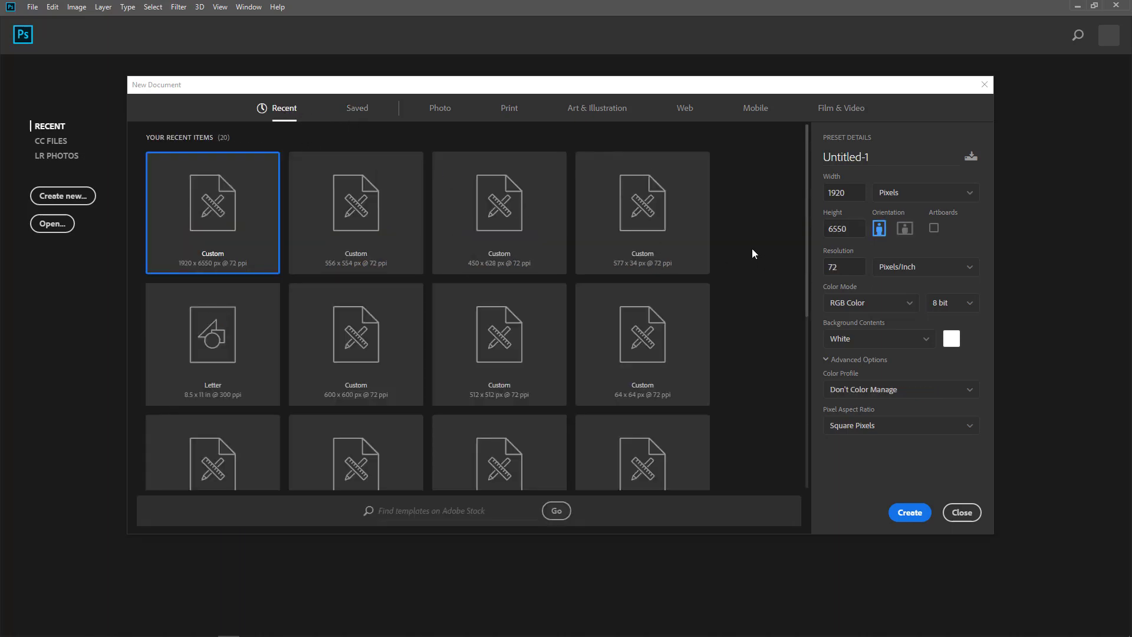
{"action": "left_click", "coordinate": [843, 192]}
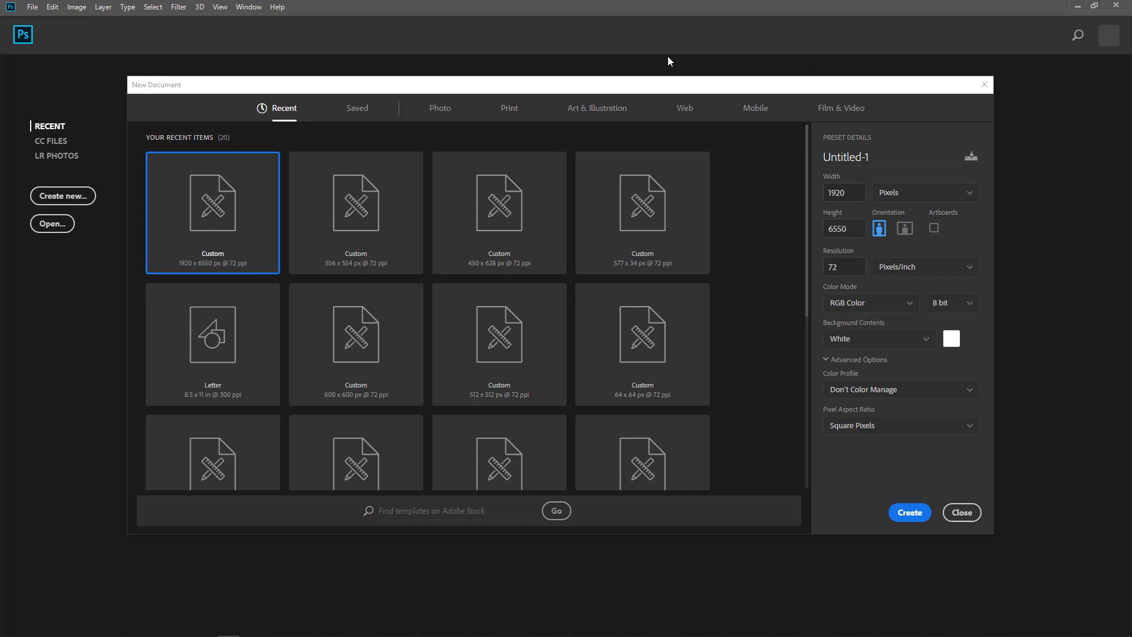
{"action": "mouse_move", "coordinate": [1042, 265]}
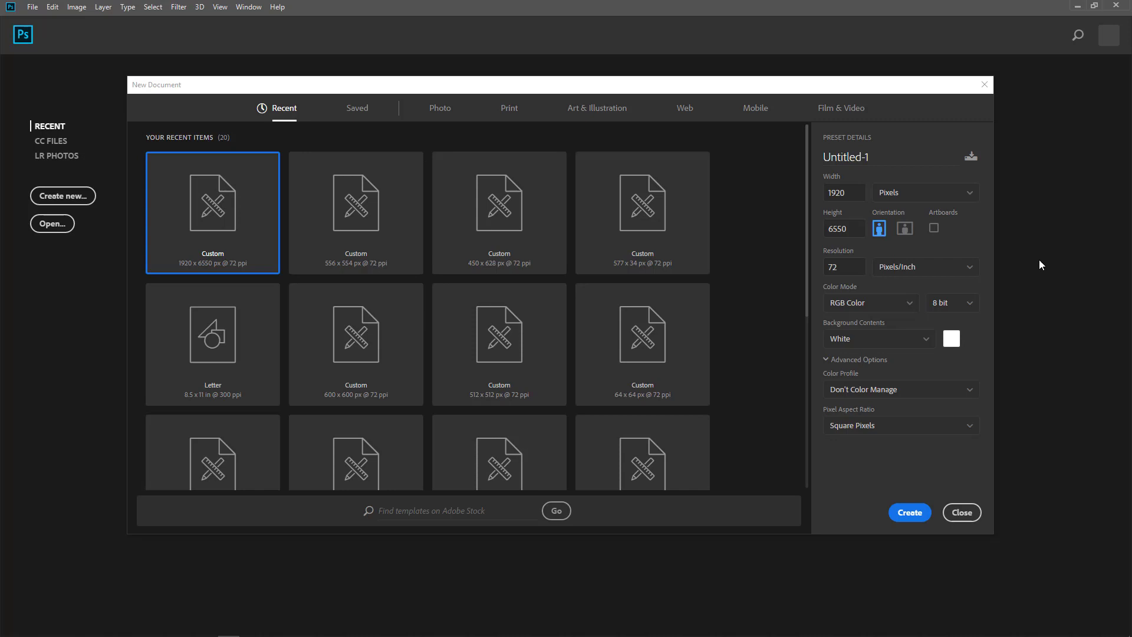
{"action": "left_click", "coordinate": [844, 192]}
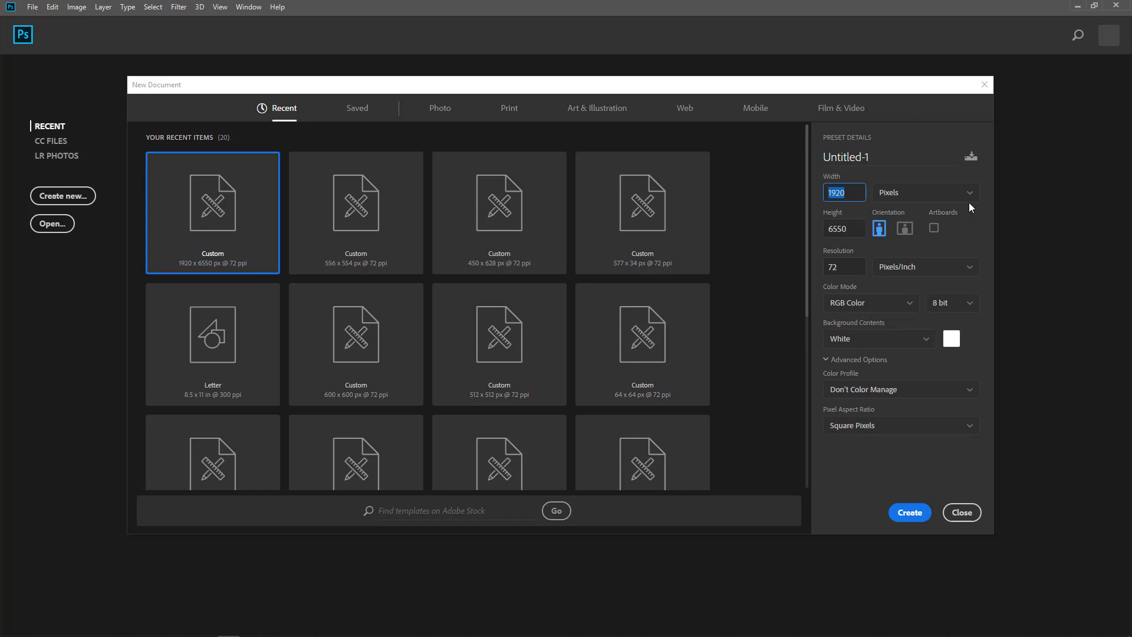
{"action": "left_click", "coordinate": [924, 193]}
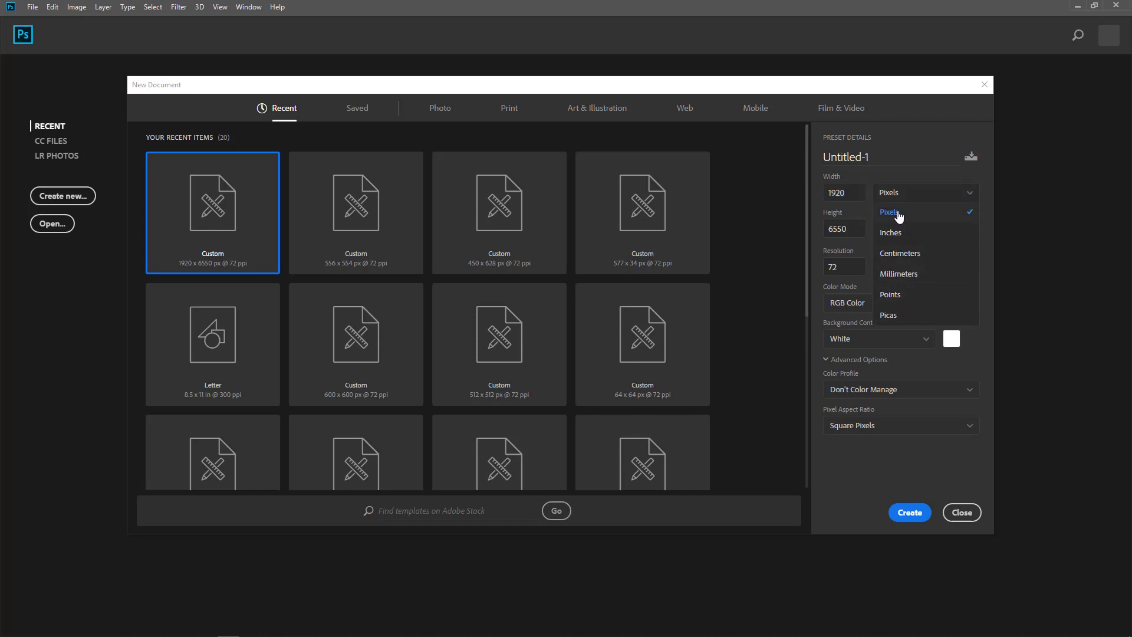
{"action": "left_click", "coordinate": [890, 211]}
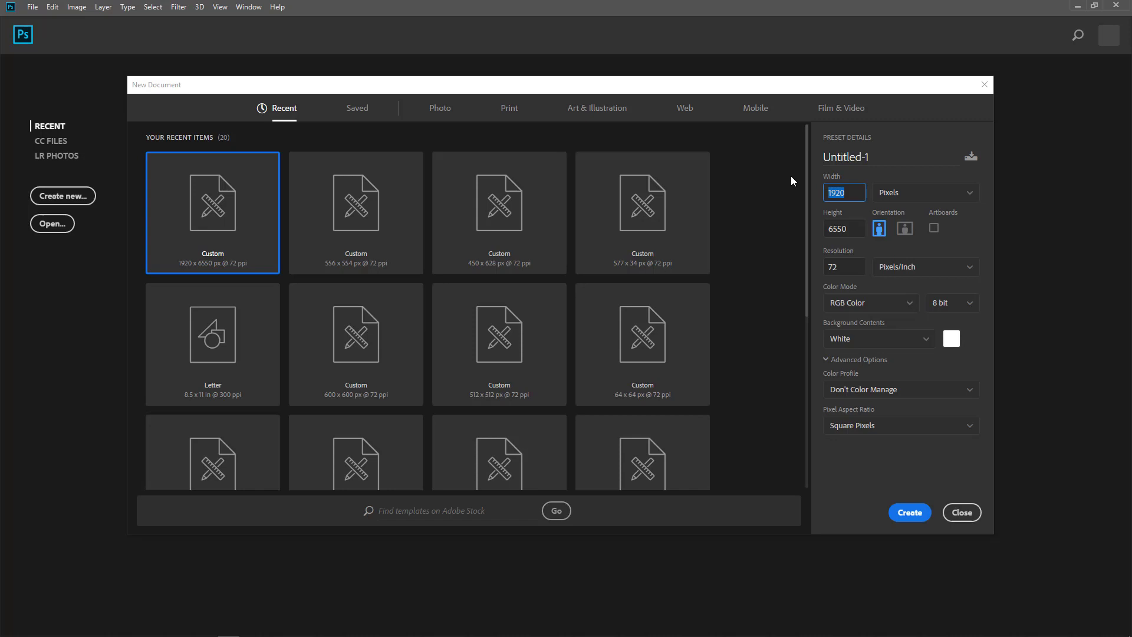
{"action": "type", "text": "1080"}
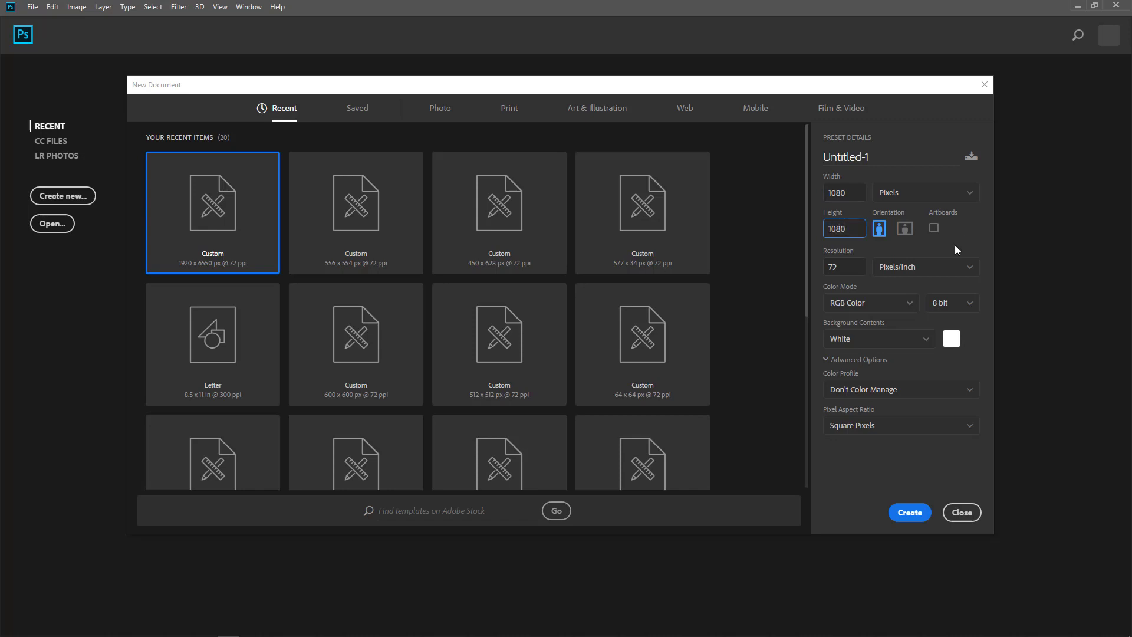
{"action": "left_click", "coordinate": [844, 267]}
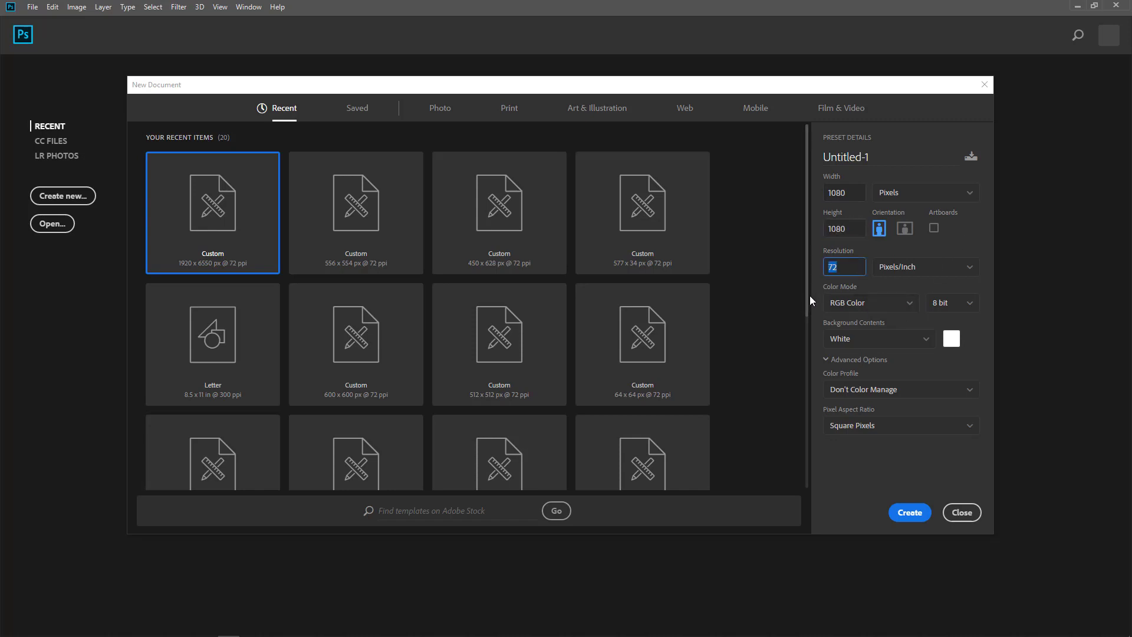
{"action": "type", "text": "150"}
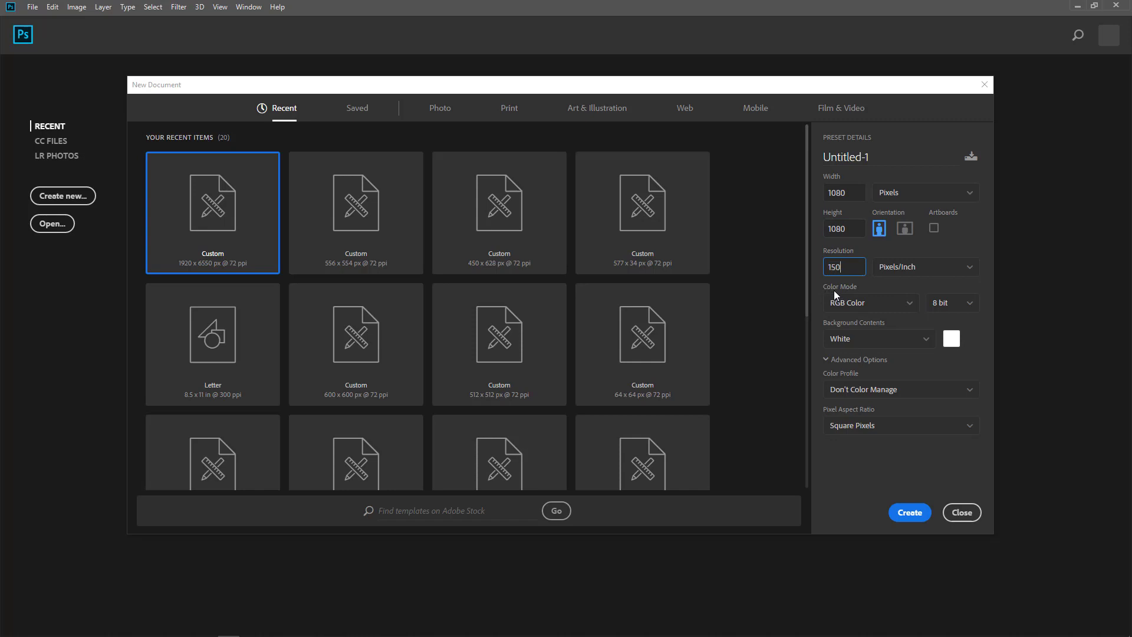
{"action": "mouse_move", "coordinate": [880, 282]}
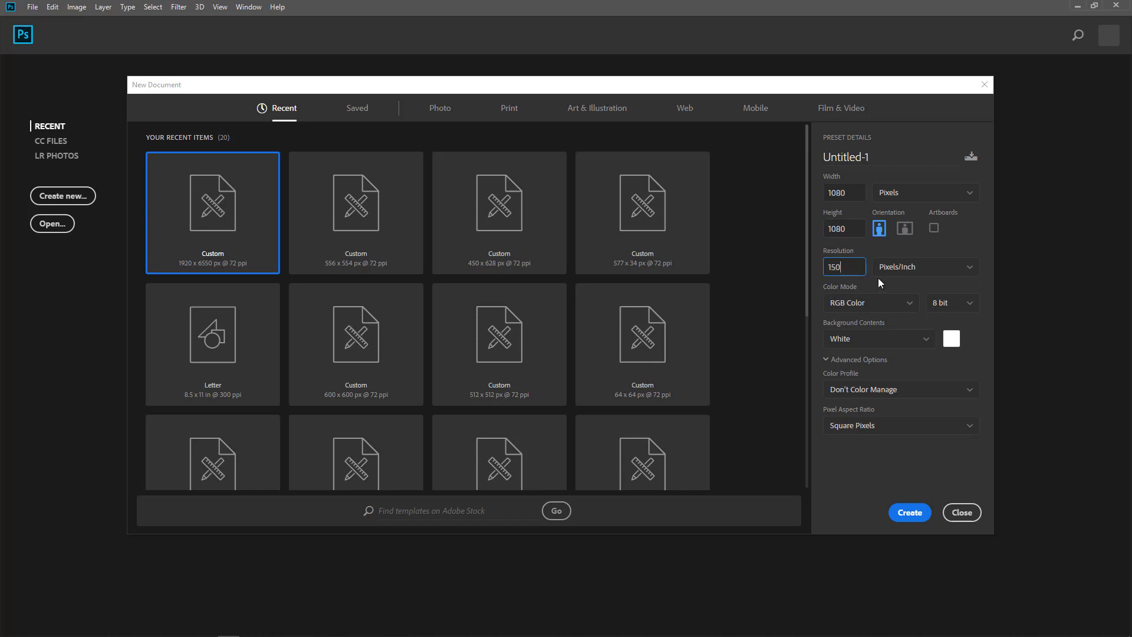
{"action": "triple_click", "coordinate": [836, 267]}
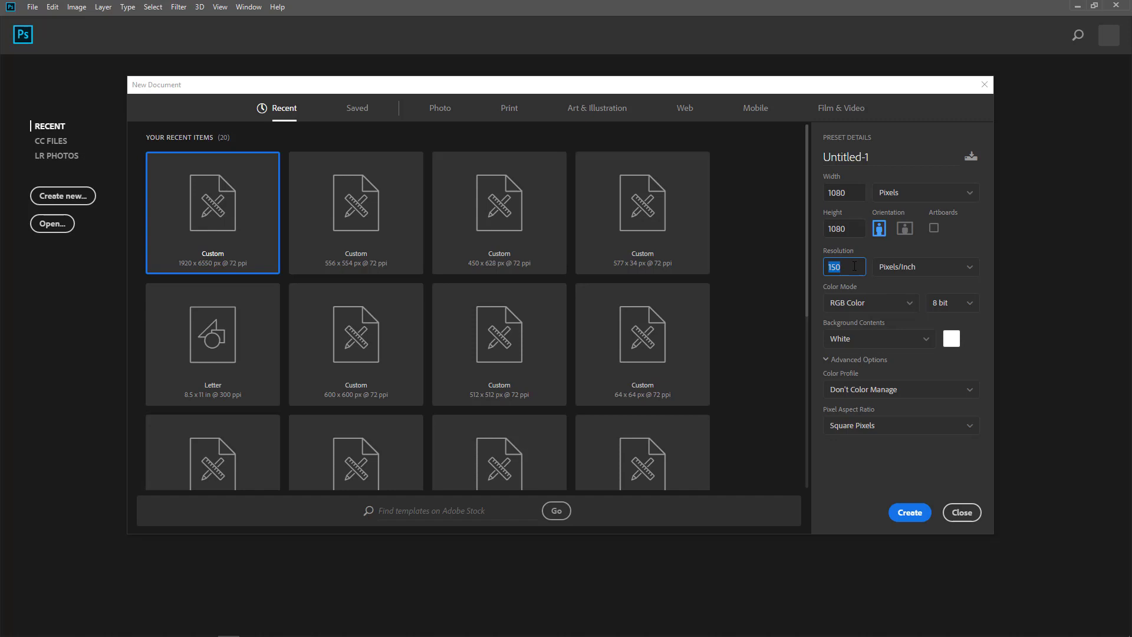
{"action": "type", "text": "7"}
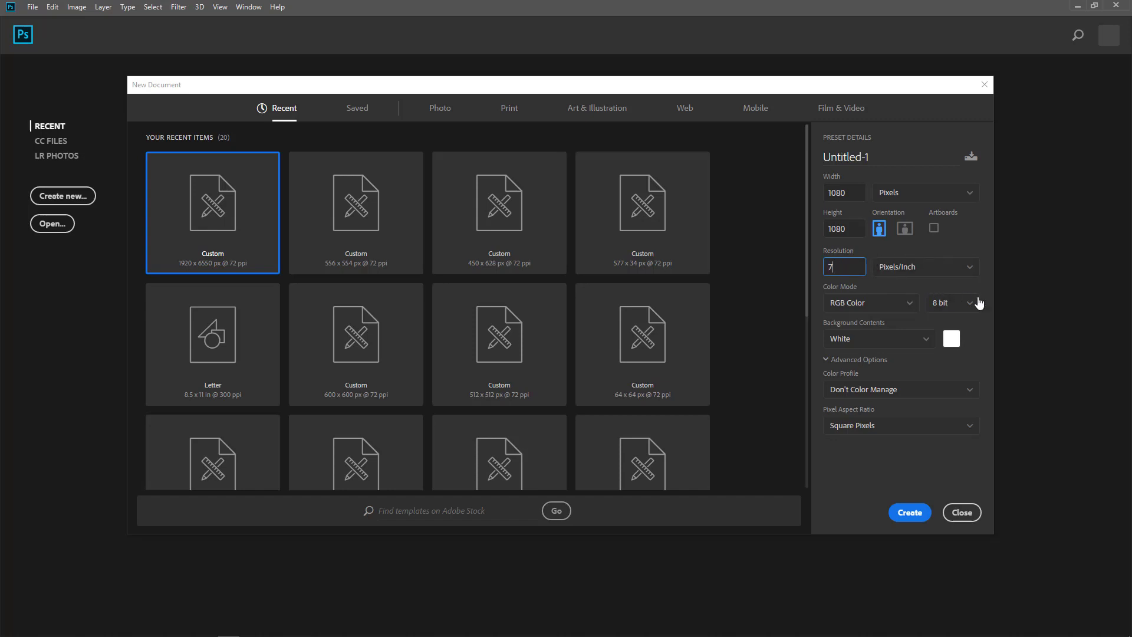
{"action": "type", "text": "2"}
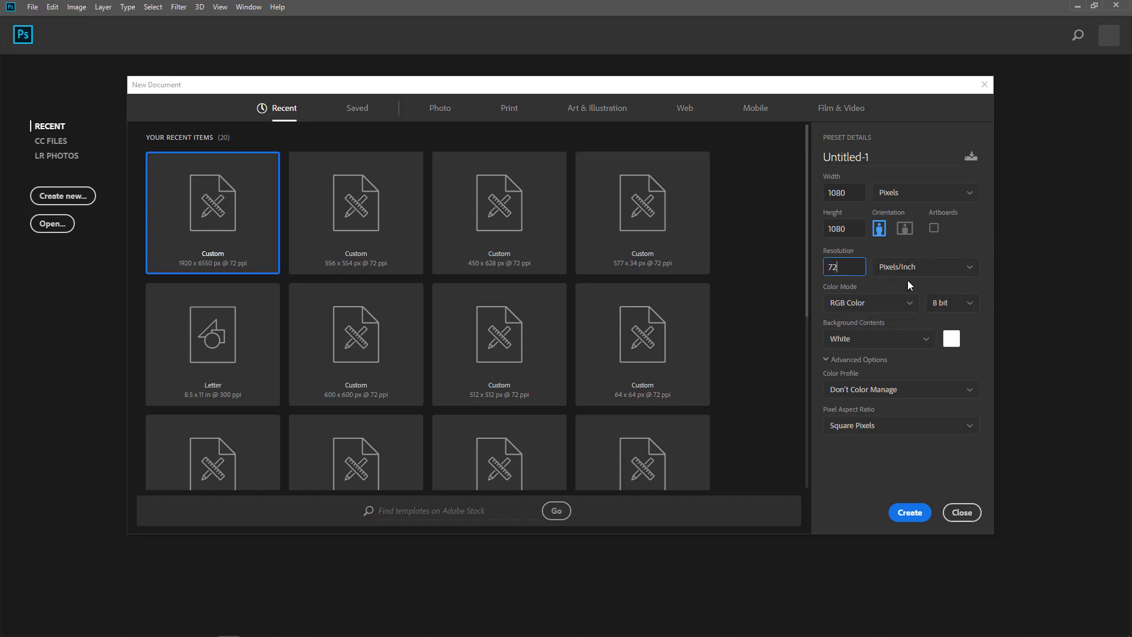
{"action": "mouse_move", "coordinate": [984, 349]}
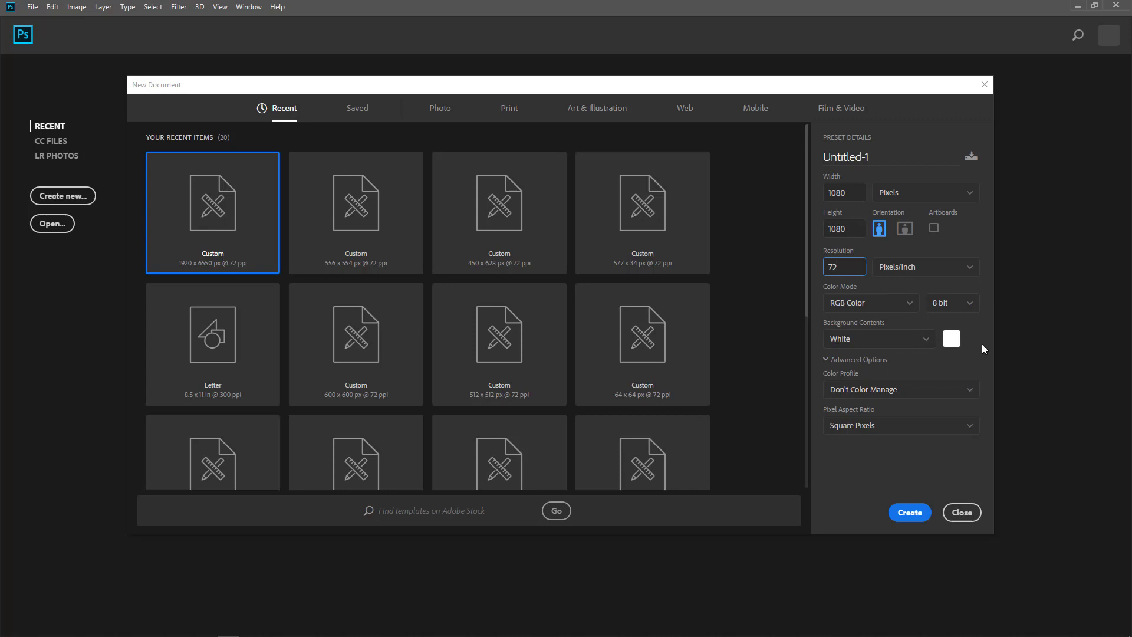
{"action": "mouse_move", "coordinate": [828, 359]}
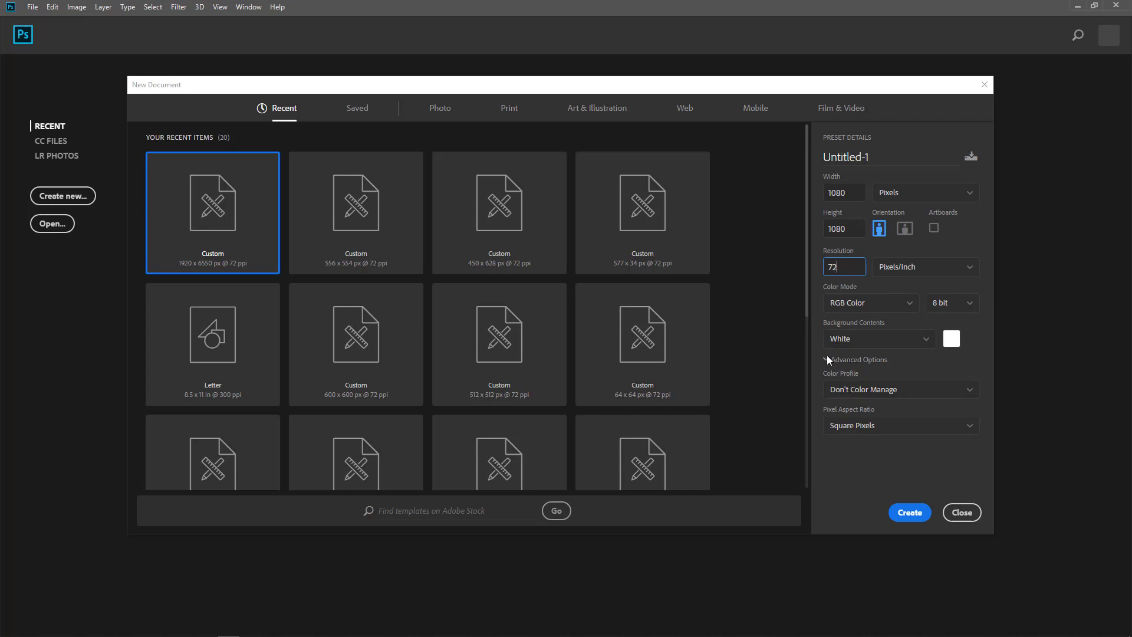
{"action": "left_click", "coordinate": [859, 359]}
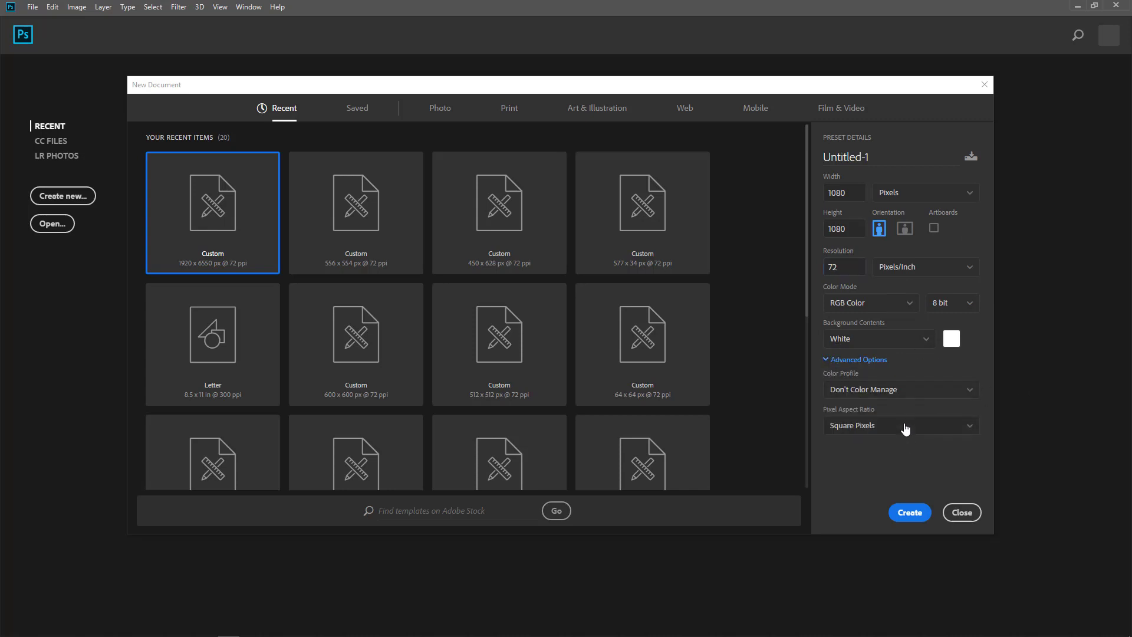
{"action": "left_click", "coordinate": [844, 192]}
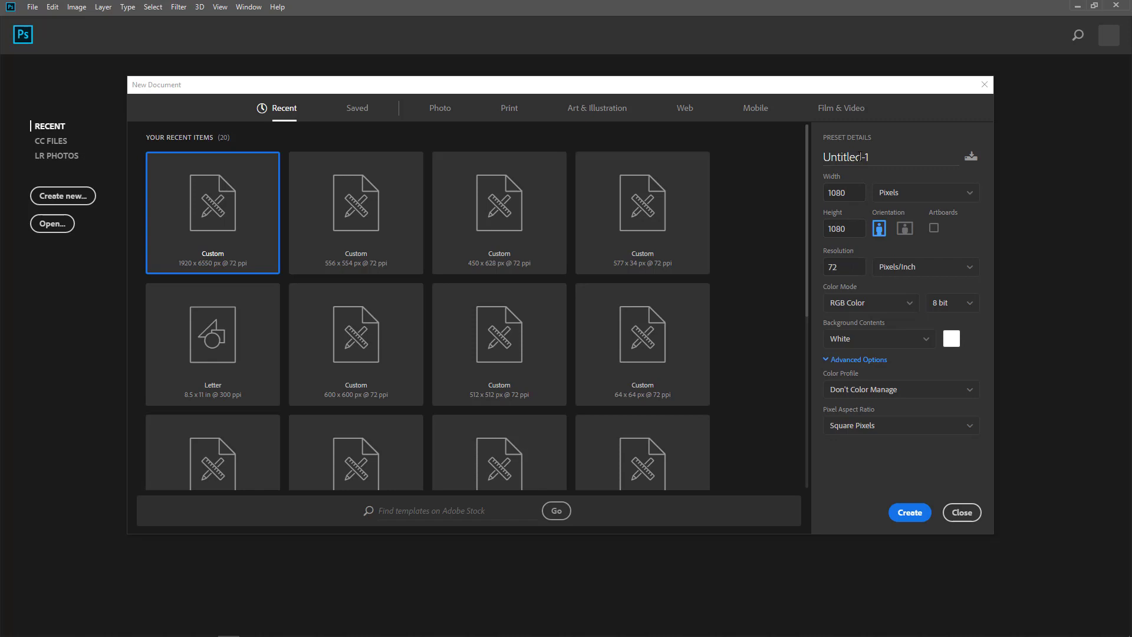
{"action": "left_click", "coordinate": [855, 157]}
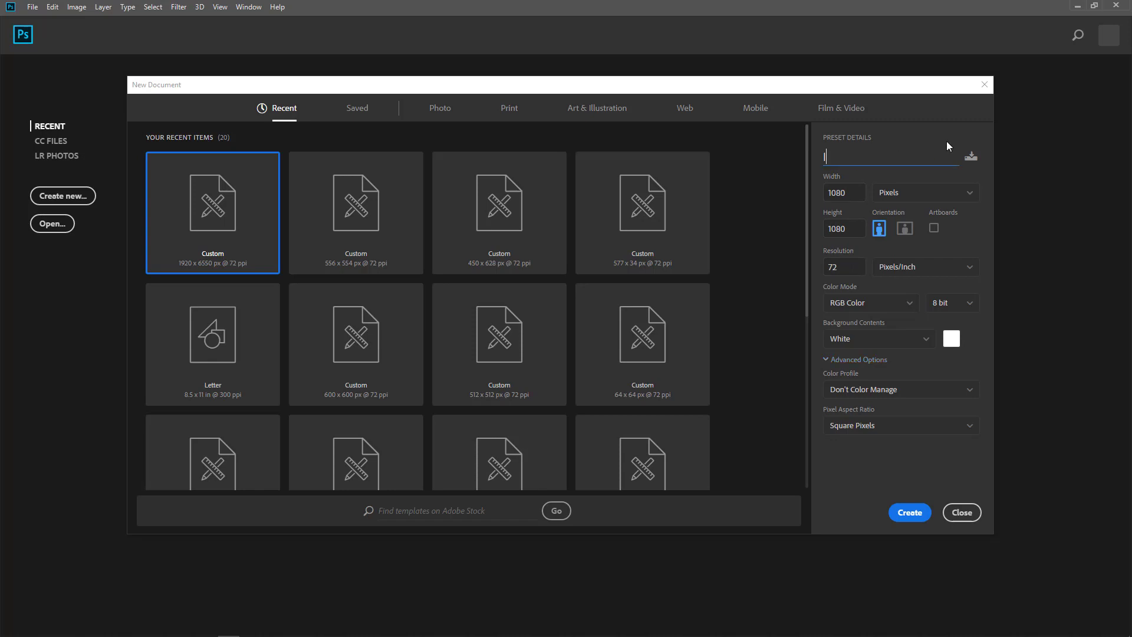
Enter 'Instagram' as the name and begin saving the 1080×1080 px preset
{"action": "type", "text": "Instagram Squa"}
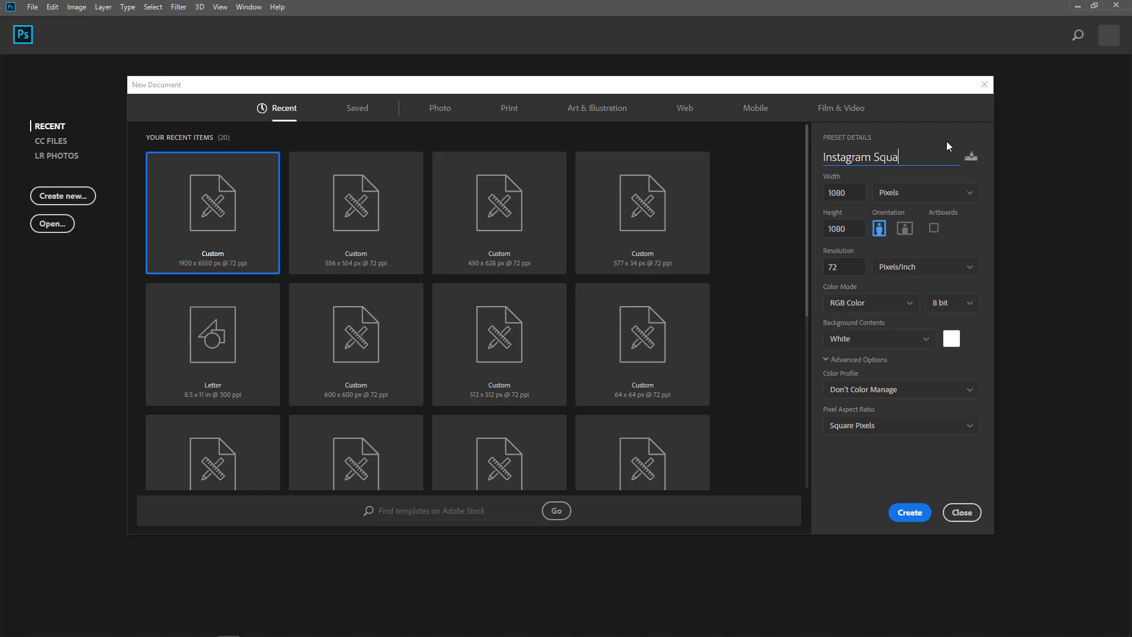
{"action": "left_click", "coordinate": [972, 156]}
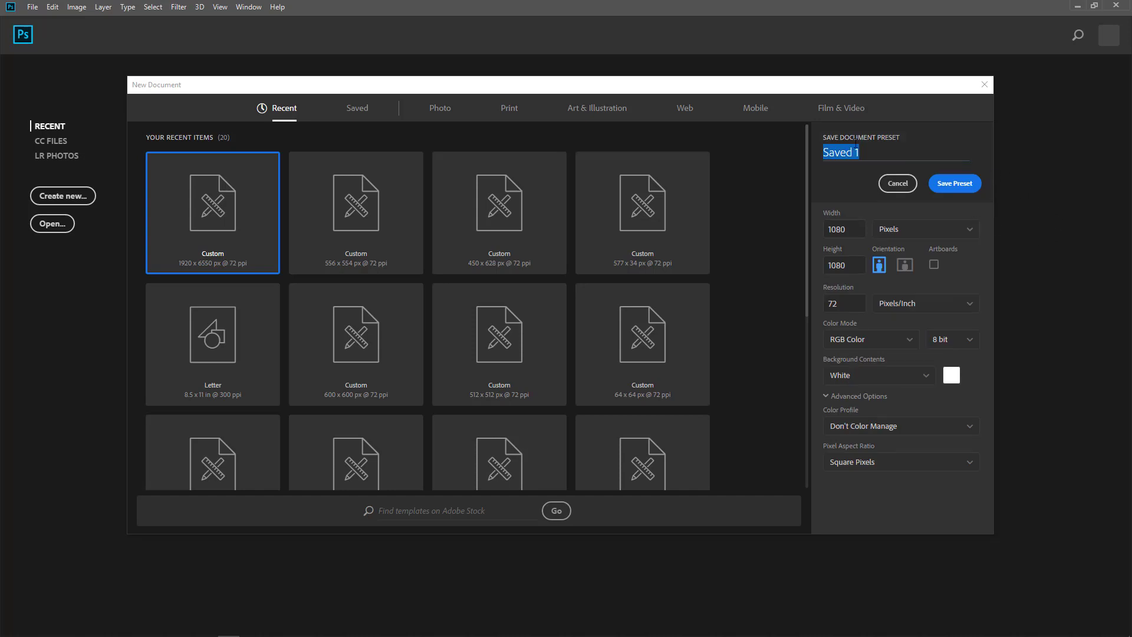
Save the 1080×1080 px, 72 ppi preset under the name 'Instagram Square'
{"action": "type", "text": "Instagram S"}
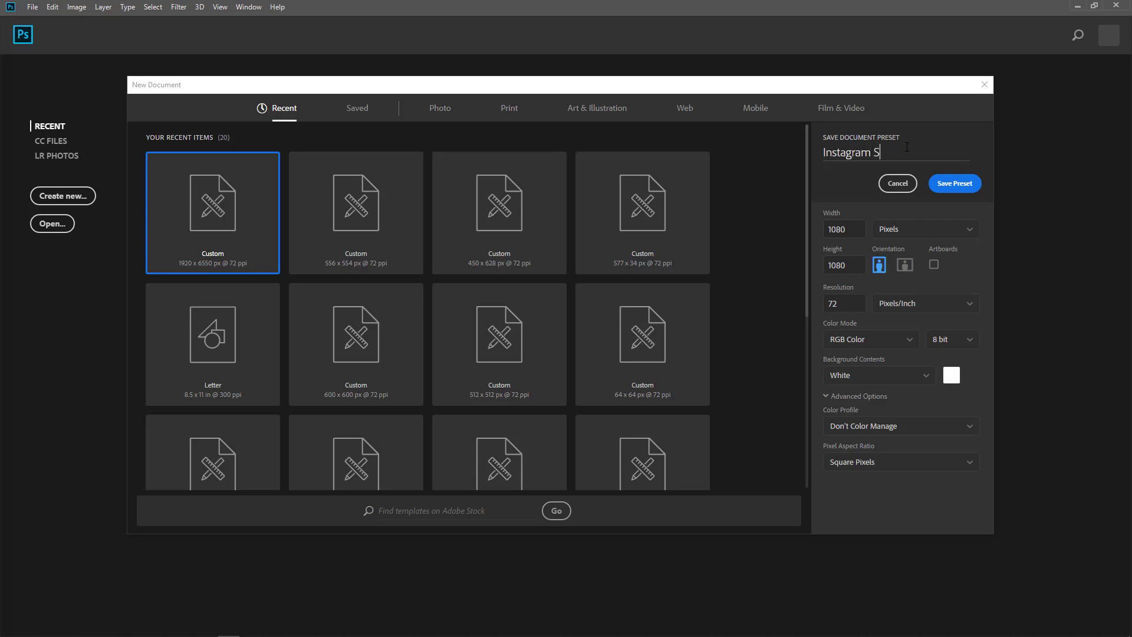
{"action": "type", "text": "quare"}
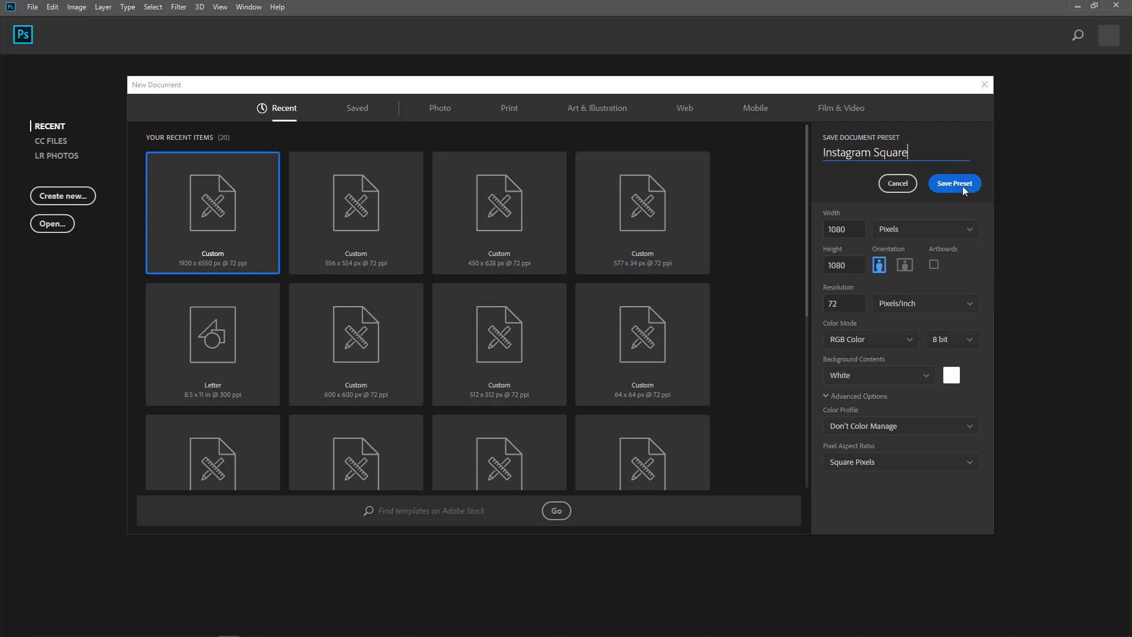
{"action": "left_click", "coordinate": [955, 183]}
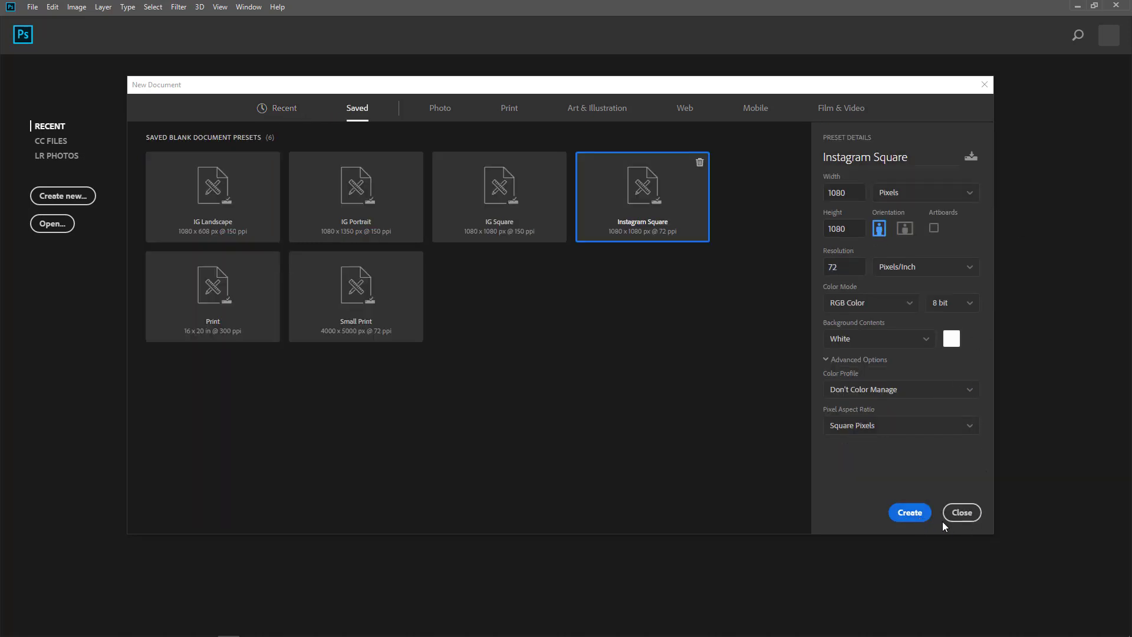
{"action": "mouse_move", "coordinate": [621, 390]}
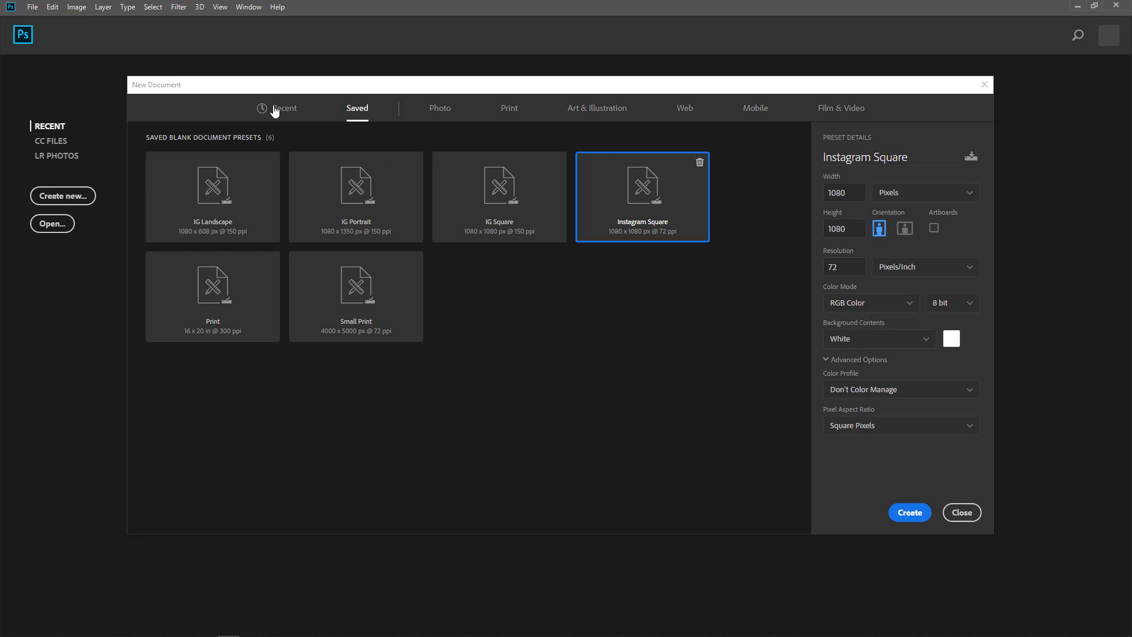
{"action": "mouse_move", "coordinate": [437, 137]}
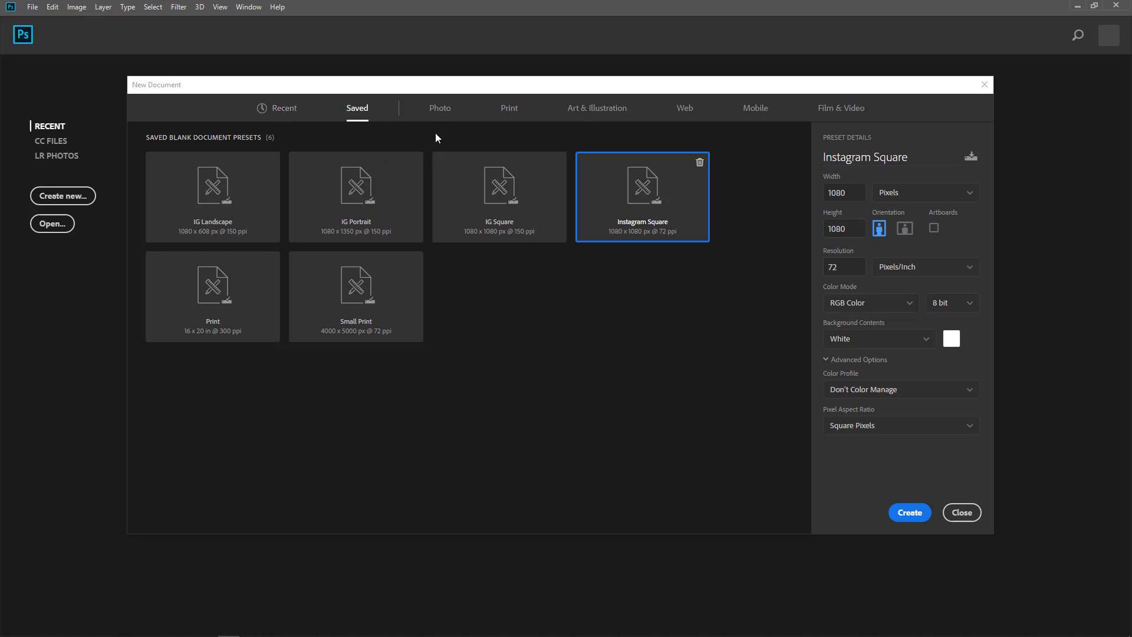
{"action": "mouse_move", "coordinate": [656, 196]}
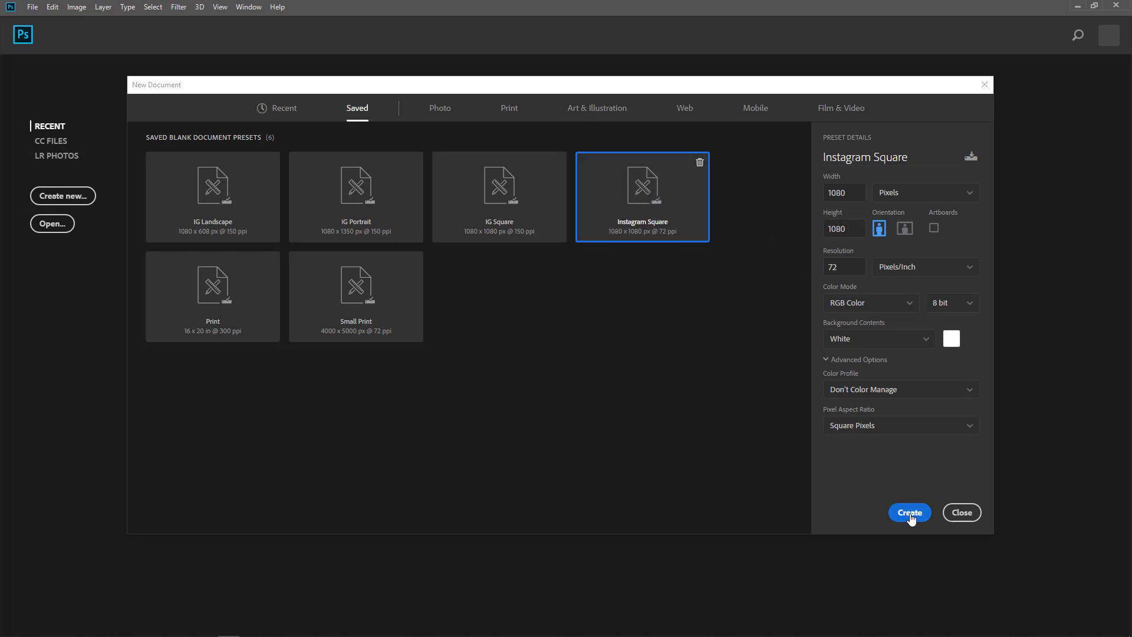
Create a blank white 1080×1080 px, 72 ppi document from the Instagram Square preset
{"action": "left_click", "coordinate": [910, 512]}
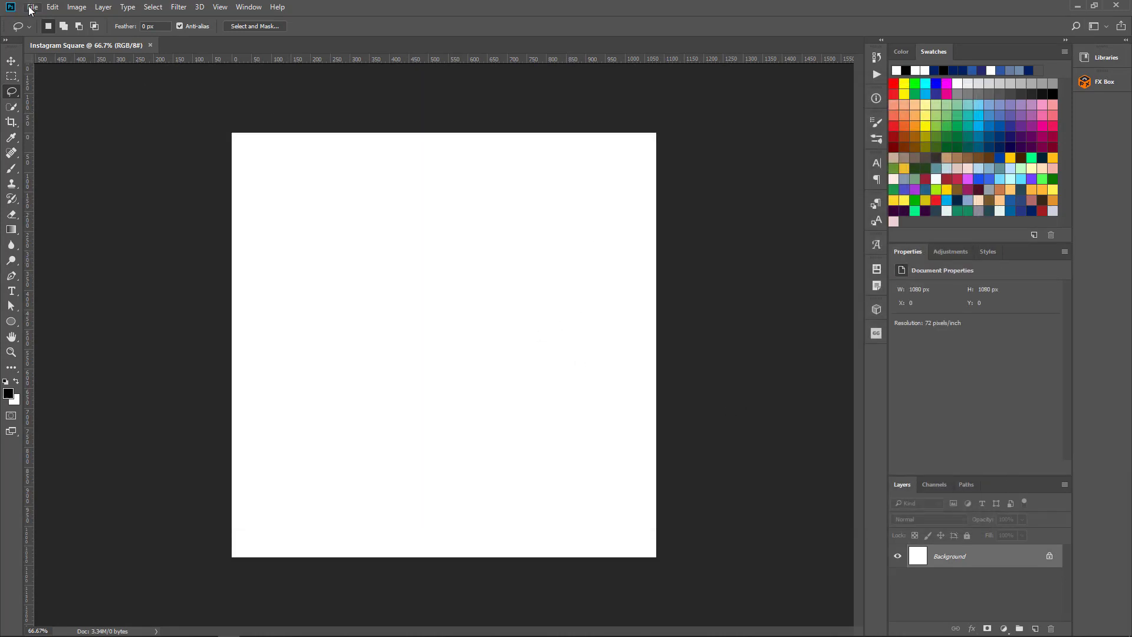
{"action": "mouse_move", "coordinate": [566, 186]}
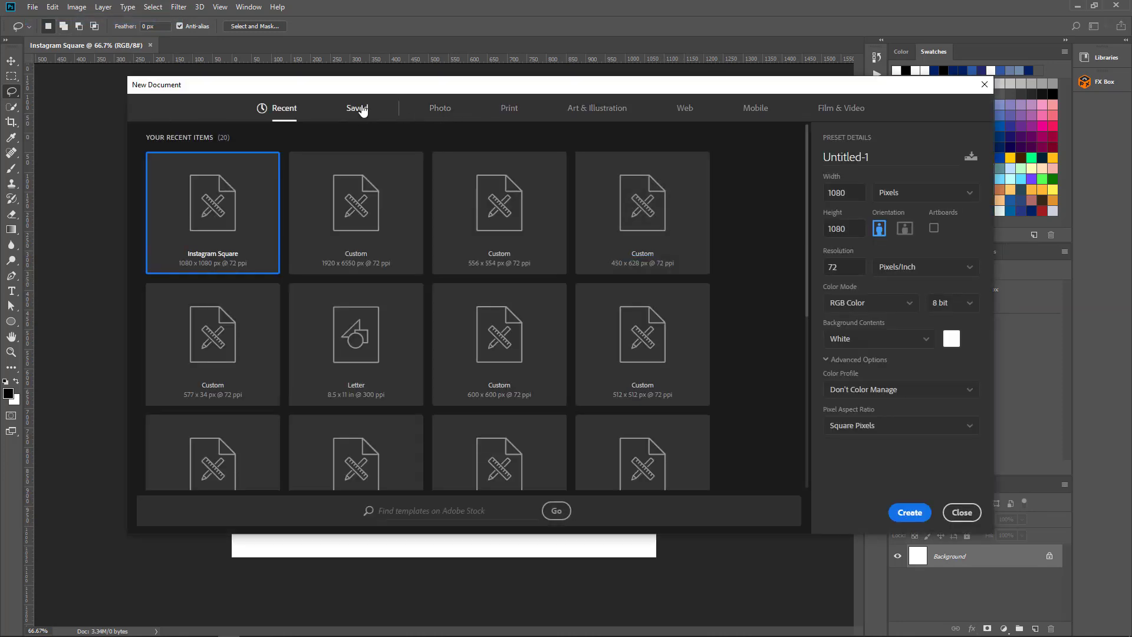
Delete Instagram Square from the Saved presets, then select IG Square
{"action": "left_click", "coordinate": [357, 107]}
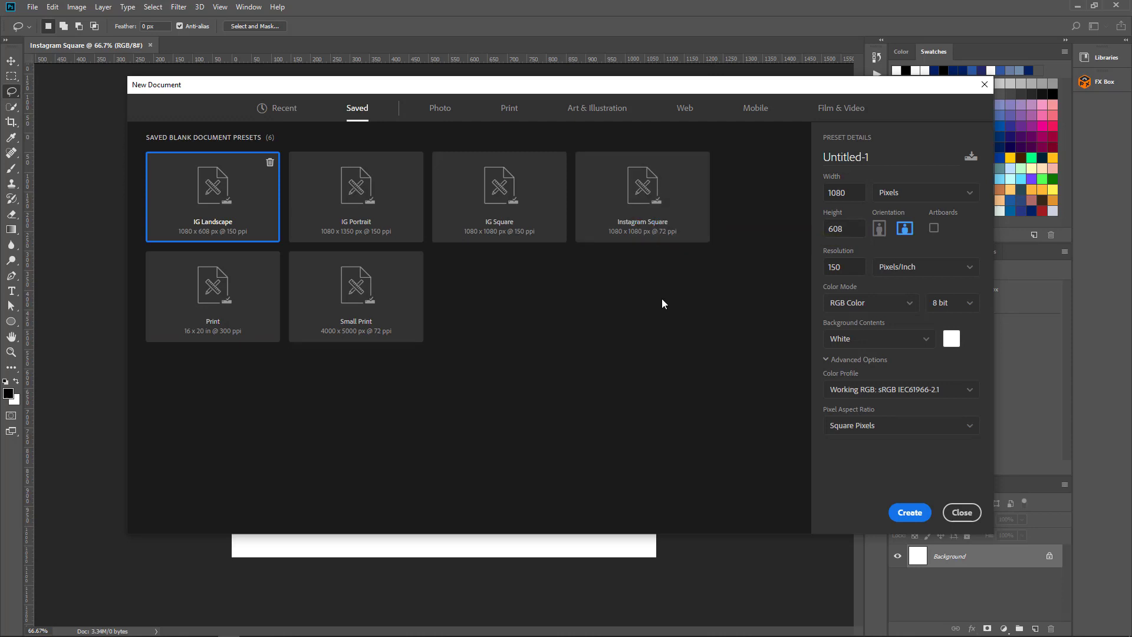
{"action": "left_click", "coordinate": [641, 196]}
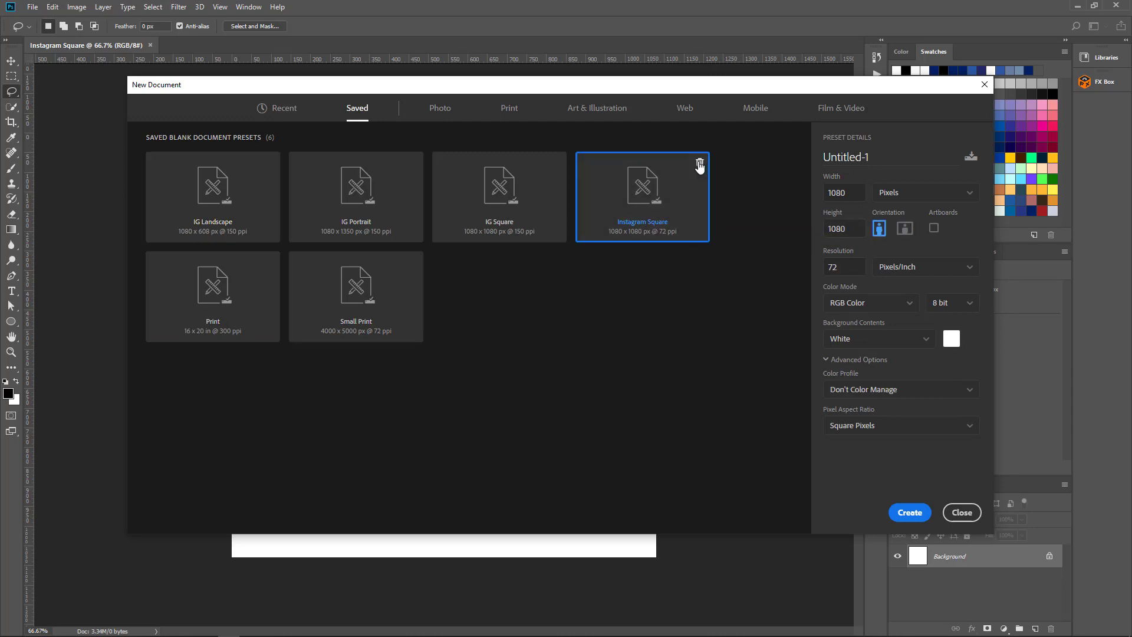
{"action": "left_click", "coordinate": [699, 163]}
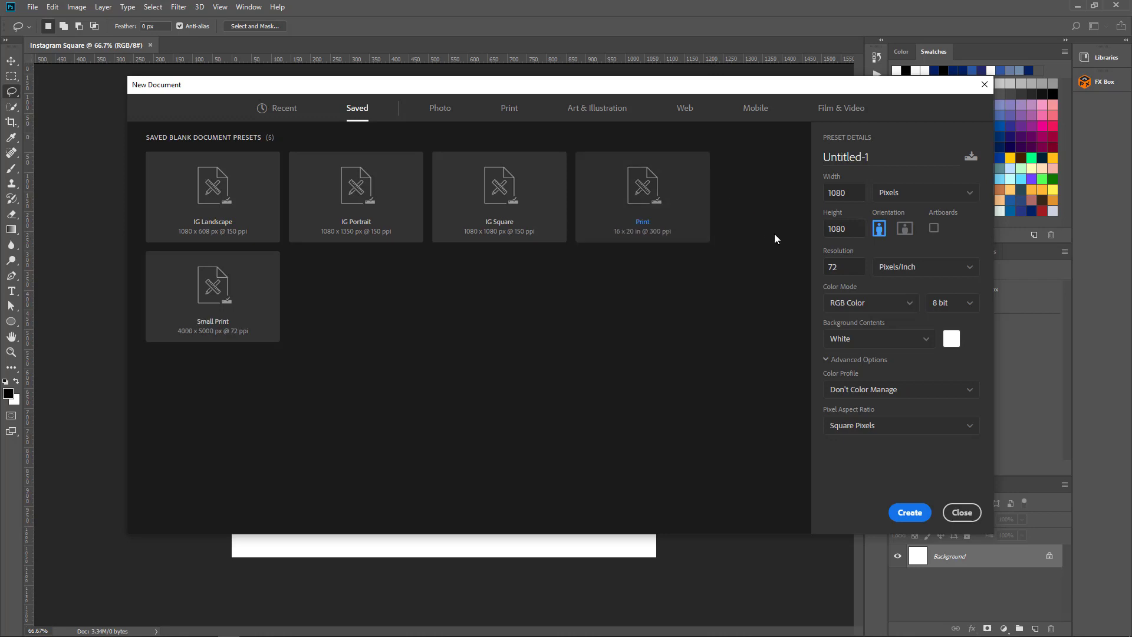
{"action": "left_click", "coordinate": [498, 187]}
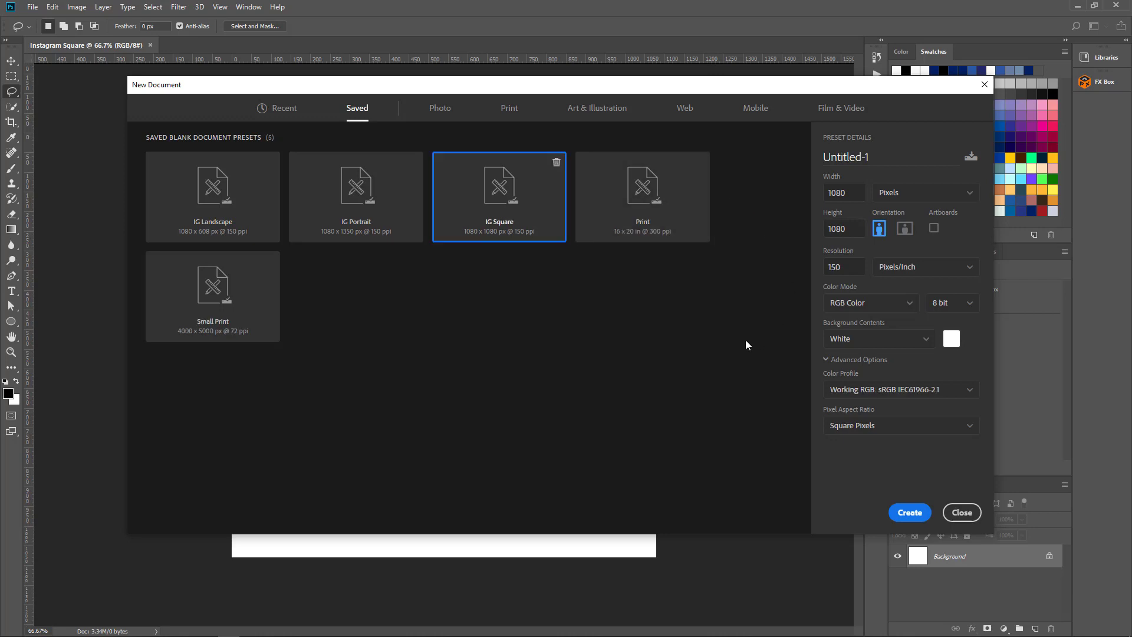